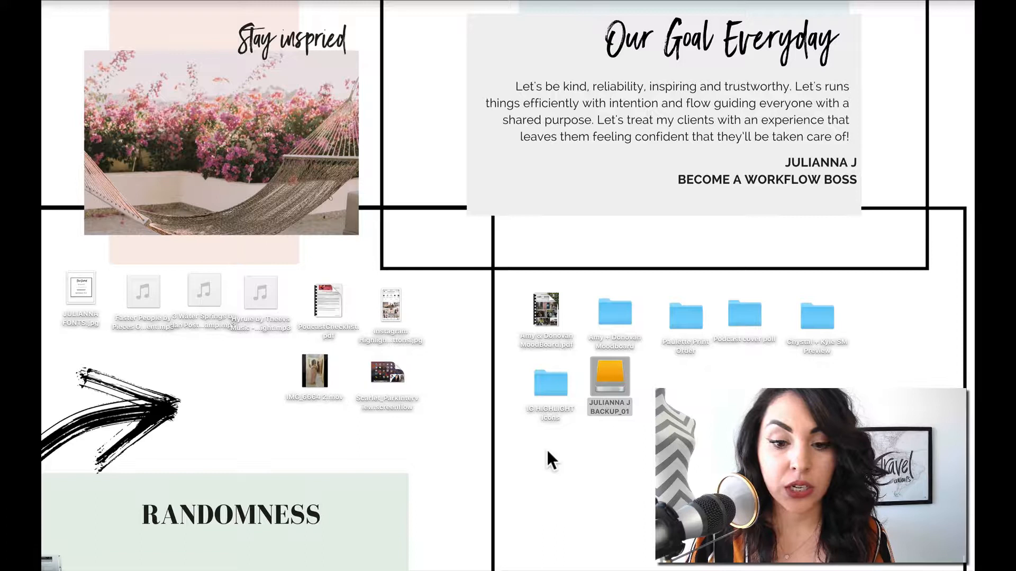
pyautogui.moveTo(75, 289)
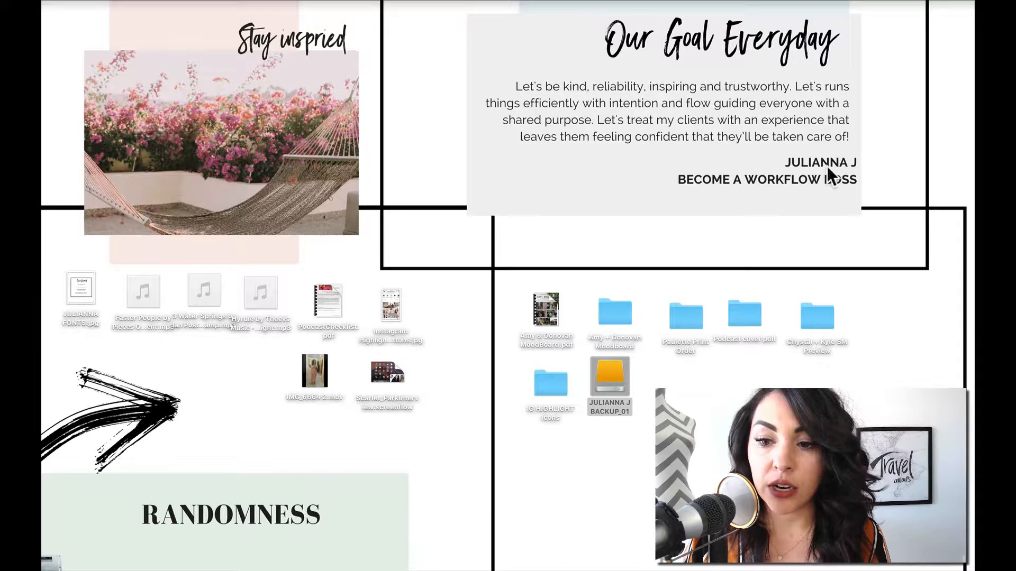
pyautogui.moveTo(865, 175)
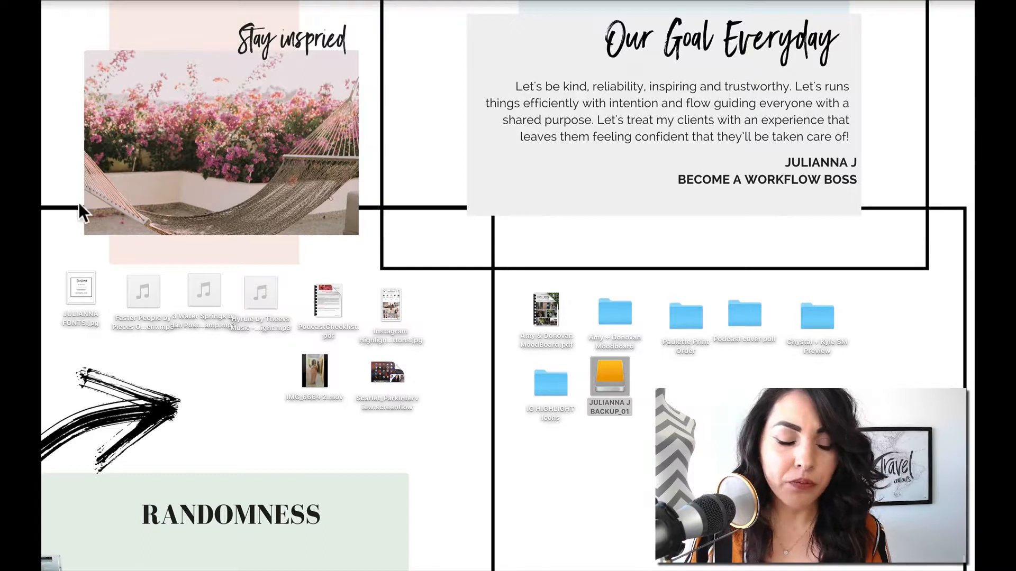
pyautogui.moveTo(318, 117)
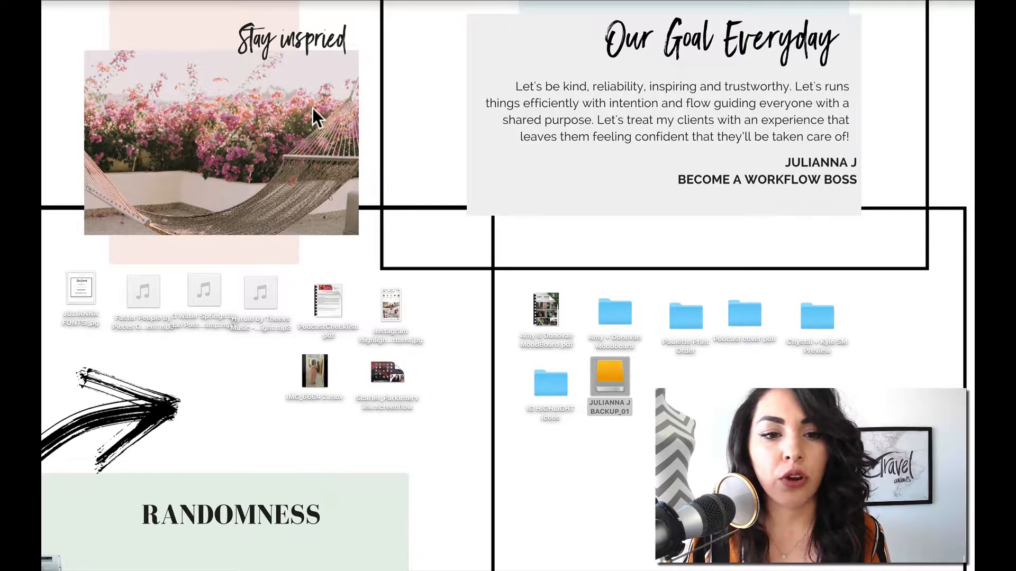
pyautogui.moveTo(330, 153)
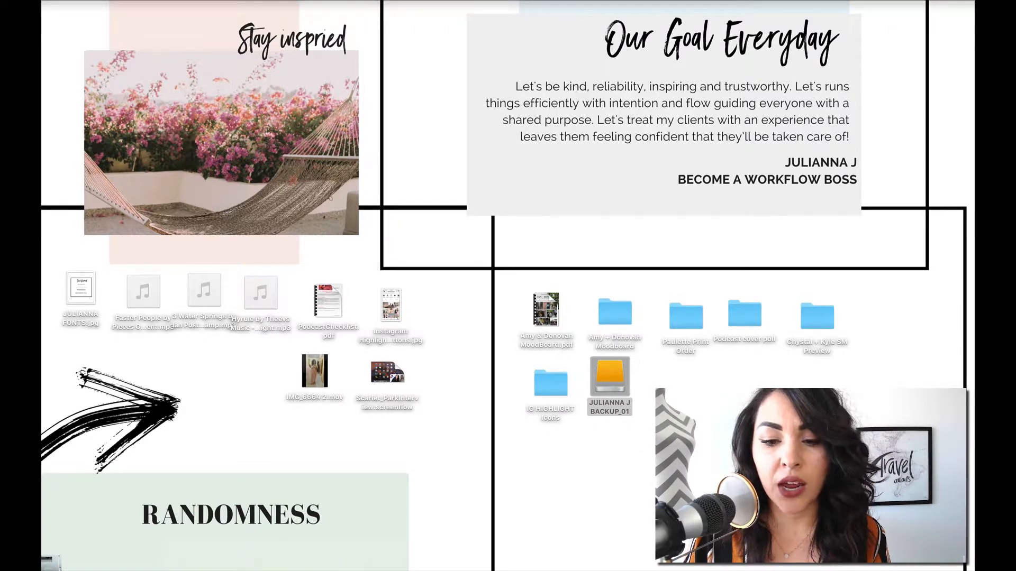
# Move JULIANNA FONTS.jpg into the backup drive's 07- WEBSITE CONTENT > WEBSITE INSPIRATION folder
pyautogui.click(609, 378)
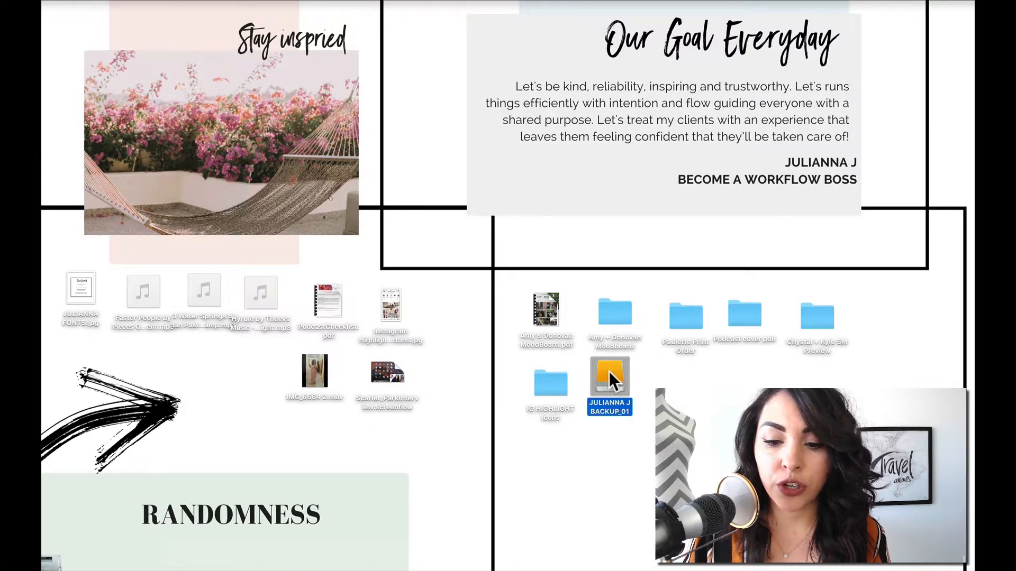
pyautogui.doubleClick(608, 382)
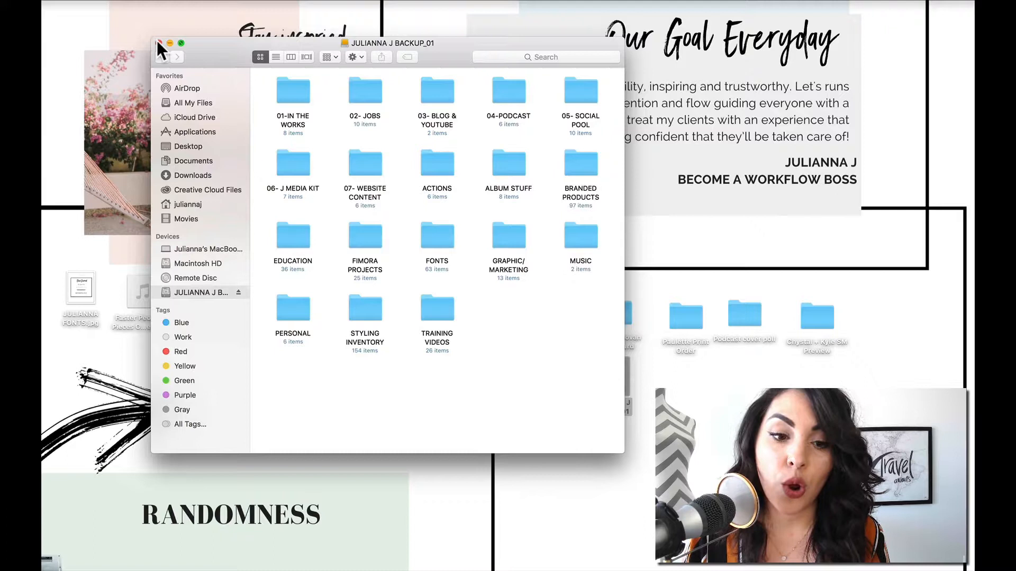
pyautogui.click(170, 43)
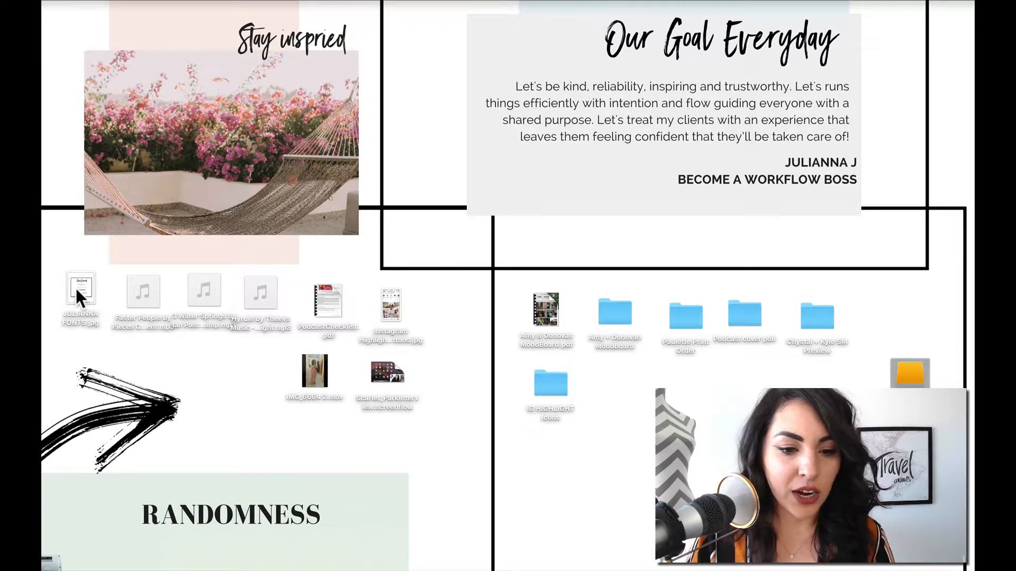
pyautogui.moveTo(224, 305)
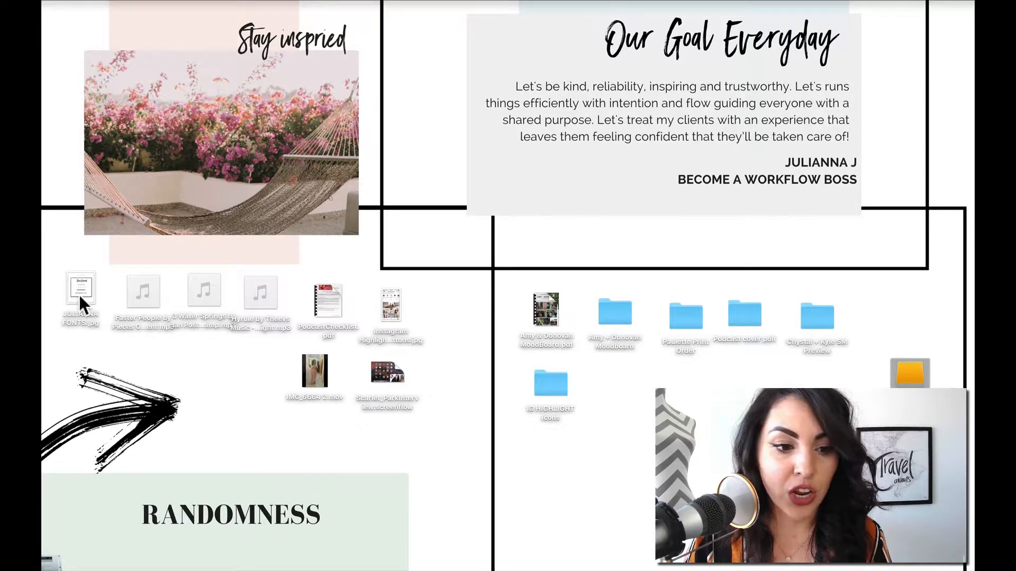
pyautogui.click(81, 293)
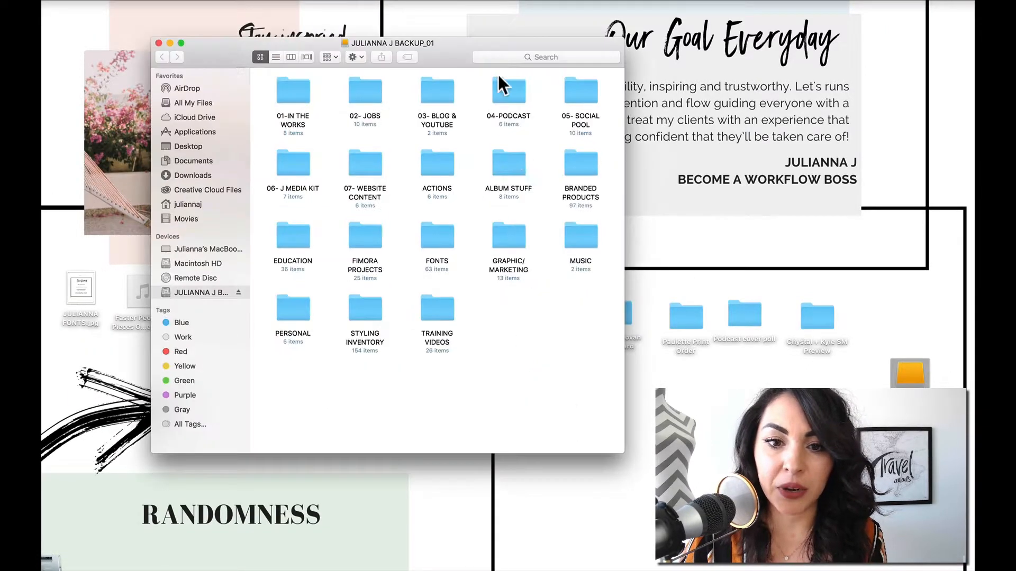
pyautogui.moveTo(389, 43); pyautogui.dragTo(518, 51)
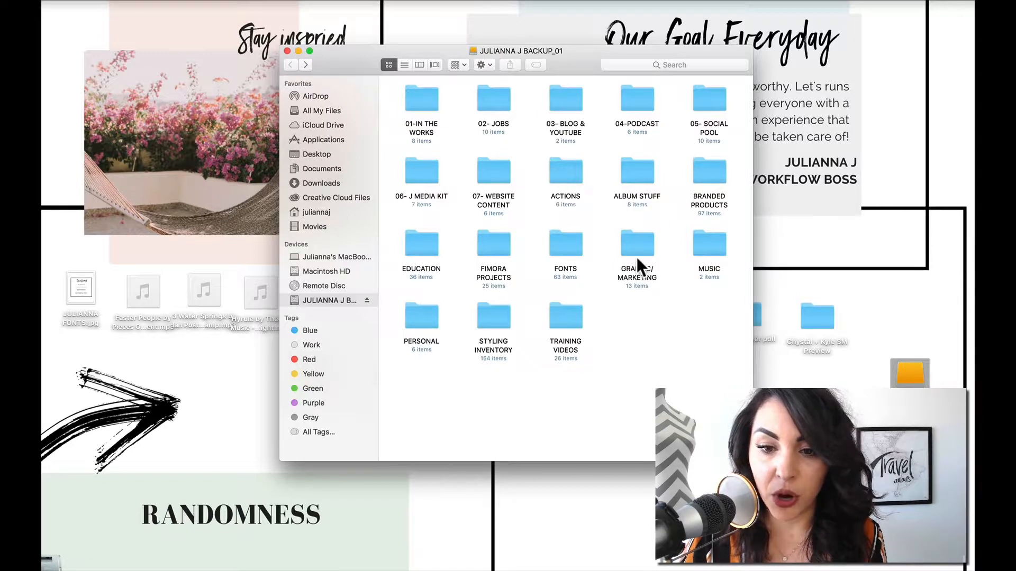
pyautogui.moveTo(553, 369)
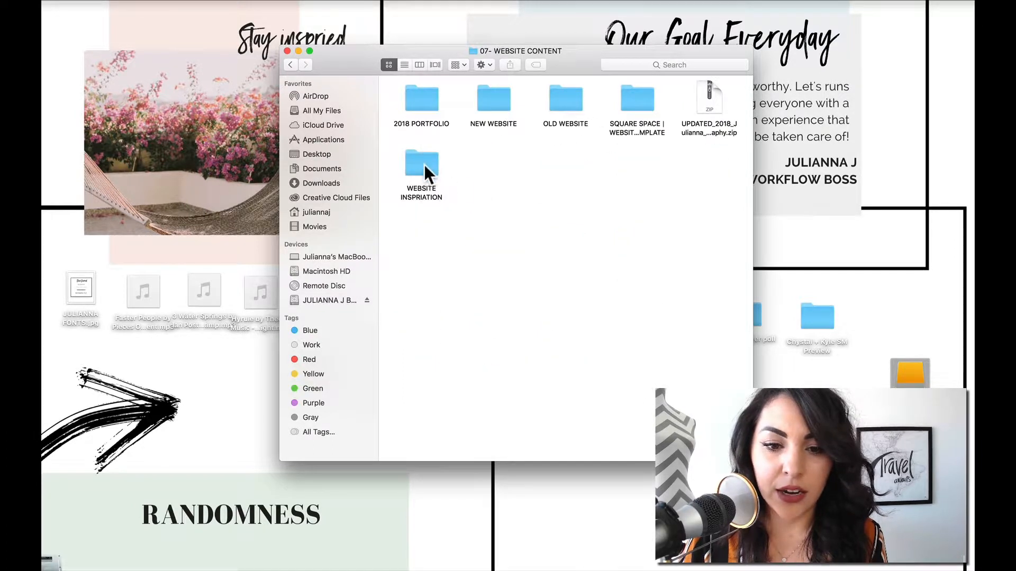
pyautogui.doubleClick(421, 171)
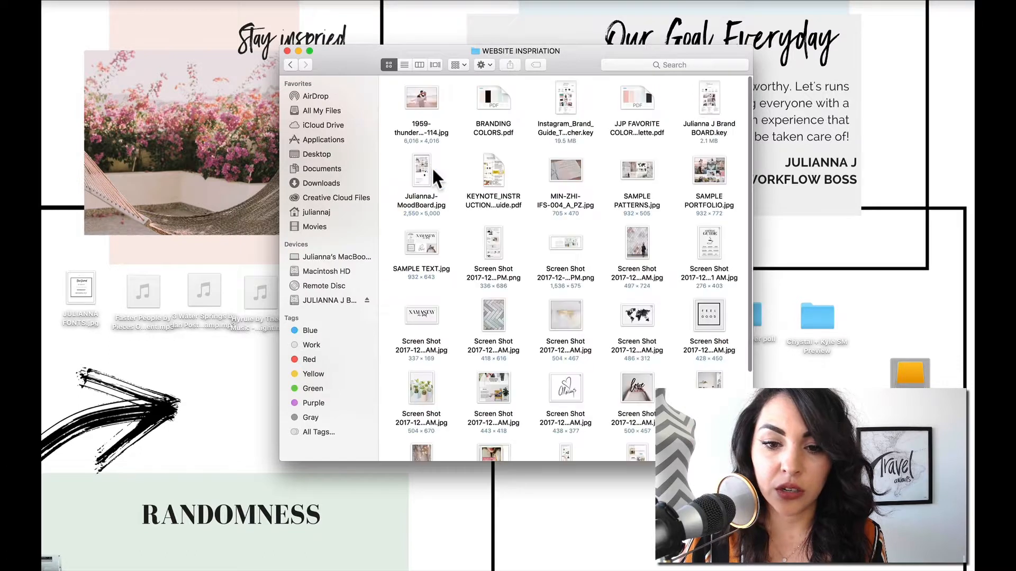
pyautogui.scroll(-3)
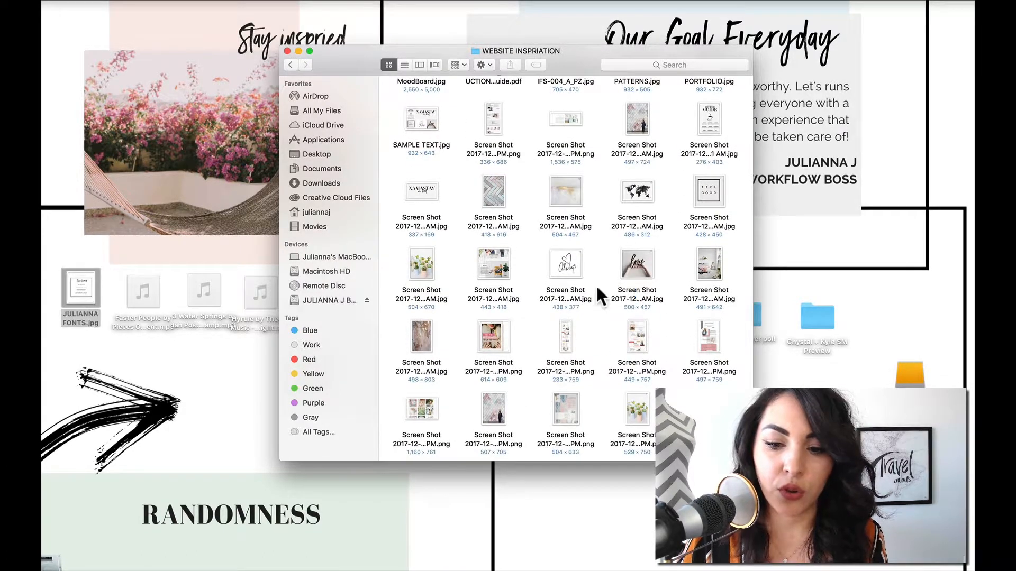
pyautogui.click(290, 51)
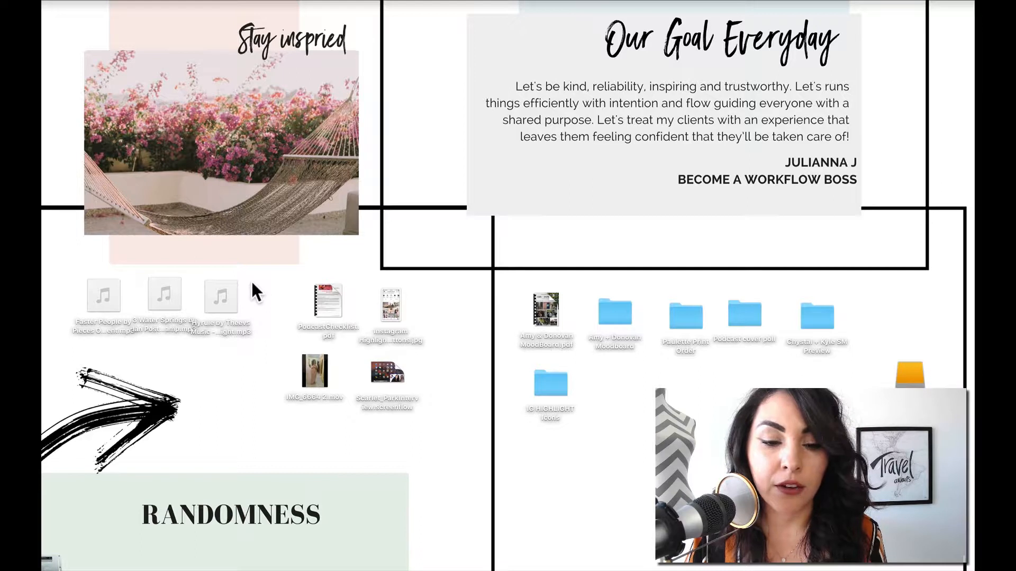
pyautogui.moveTo(52, 272)
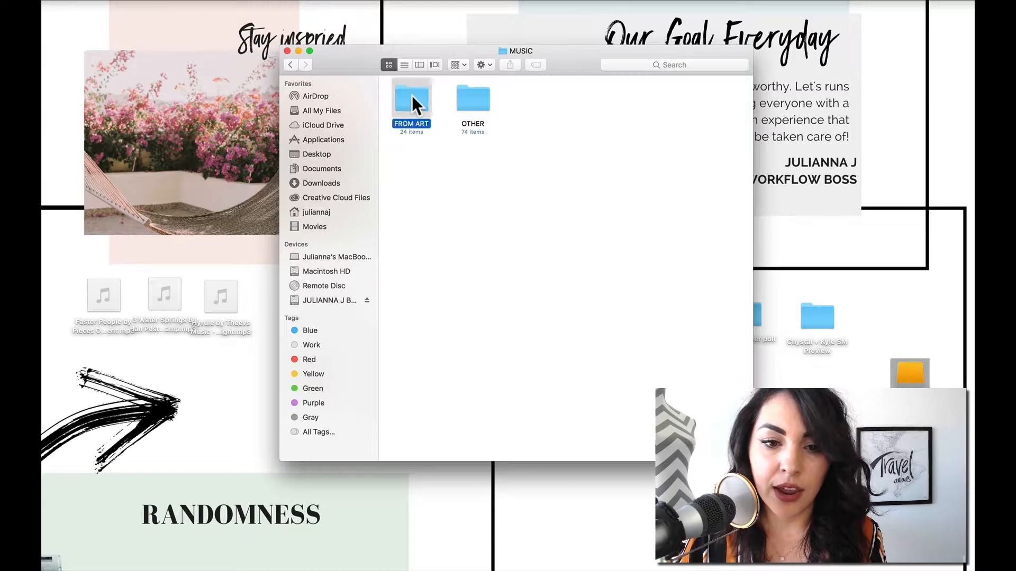
# Confirm the FROM ART folder holds the mp3s, then drag the three desktop tracks to Trash
pyautogui.doubleClick(412, 97)
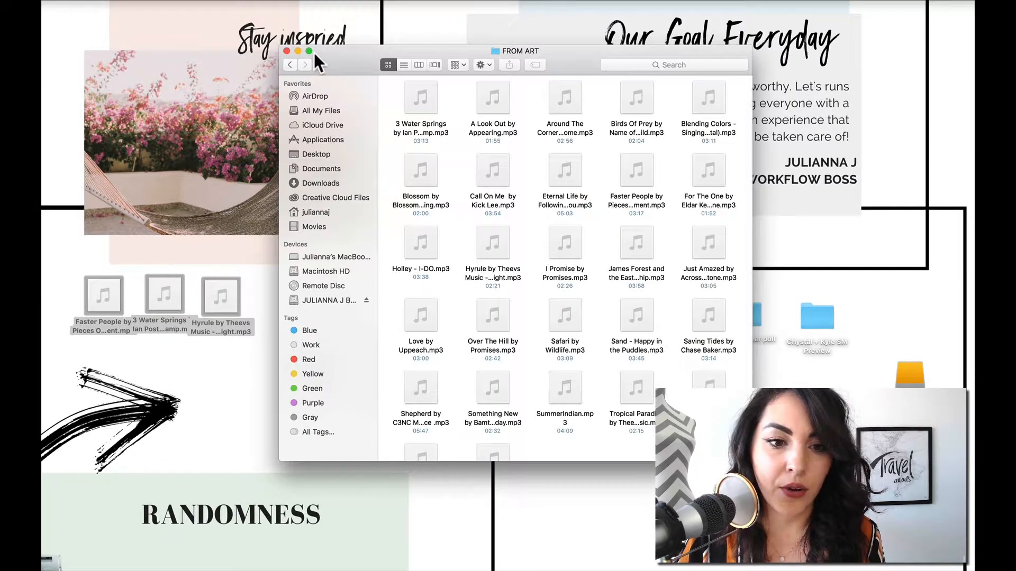
pyautogui.click(290, 51)
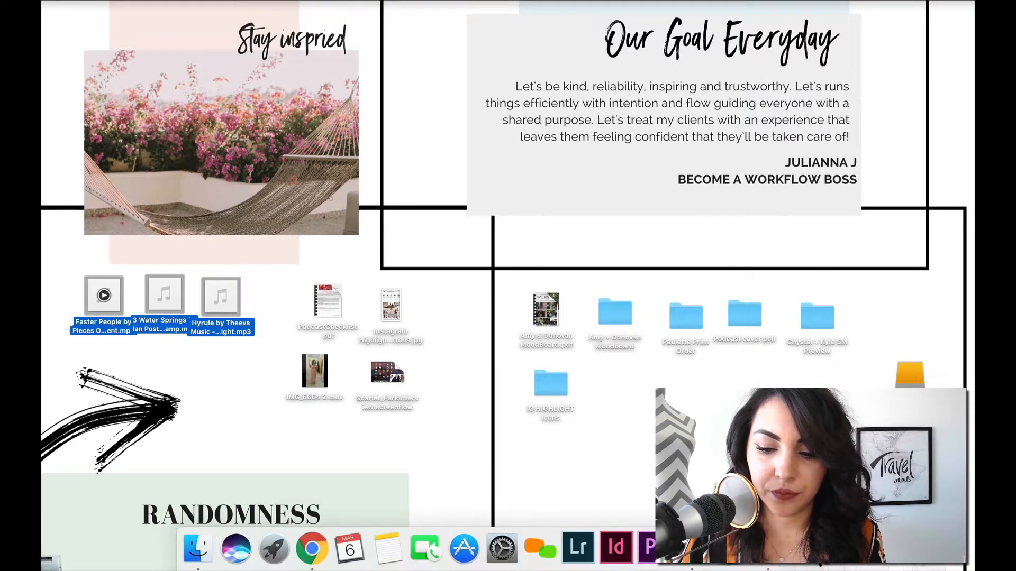
pyautogui.moveTo(327, 301); pyautogui.dragTo(197, 308)
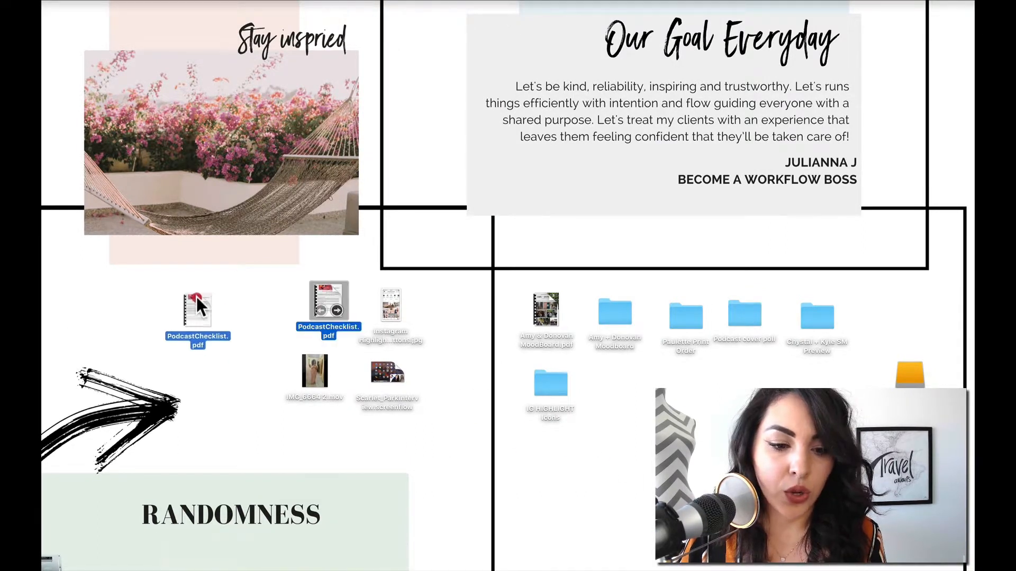
# Move PodcastChecklist.pdf into the drive's EDUCATION folder and close that window
pyautogui.moveTo(197, 310); pyautogui.dragTo(165, 297)
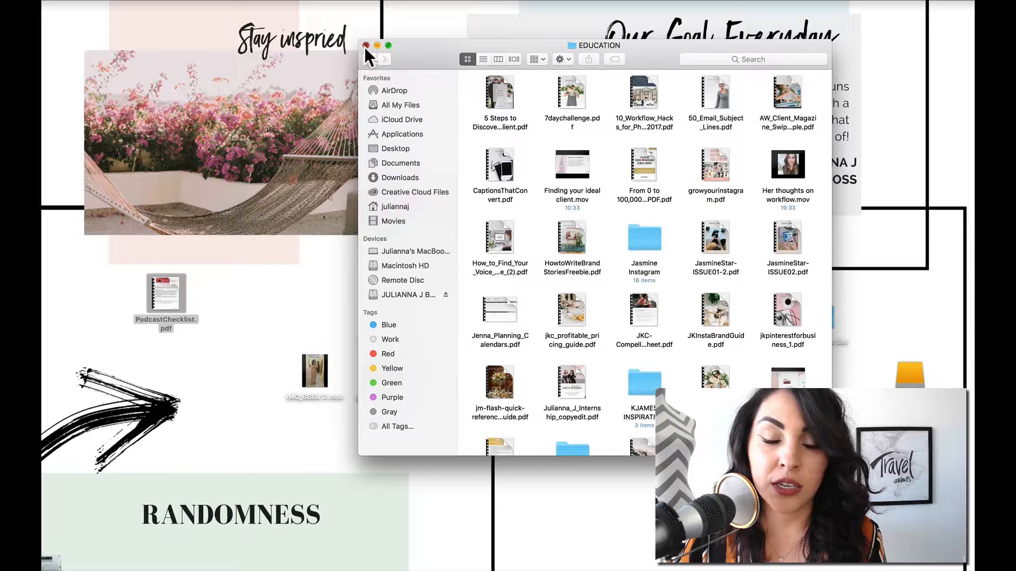
pyautogui.click(364, 45)
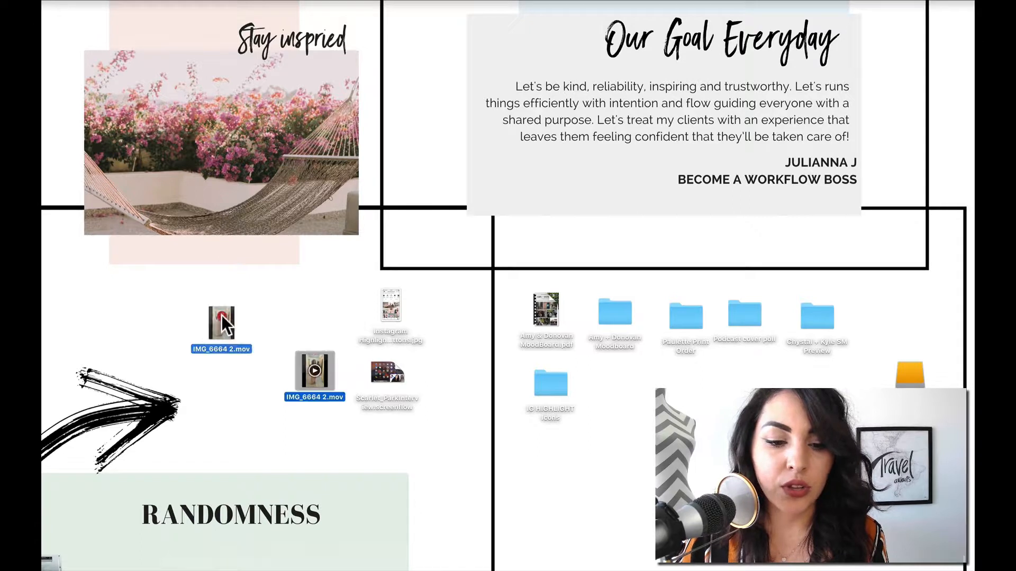
# Move IMG_6664 2.mov off the desktop and open the Instagram highlights image
pyautogui.moveTo(314, 372); pyautogui.dragTo(214, 308)
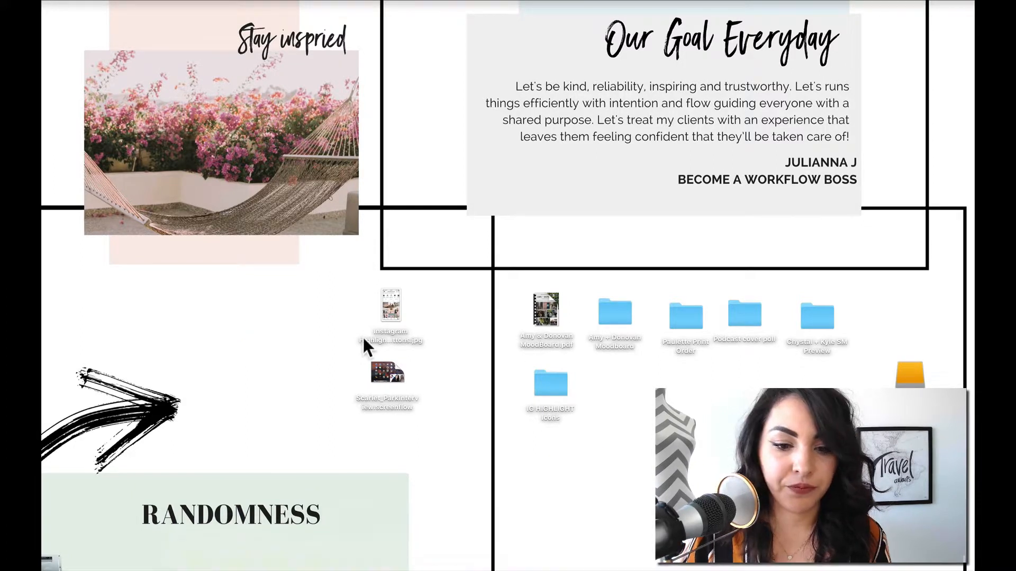
pyautogui.doubleClick(390, 305)
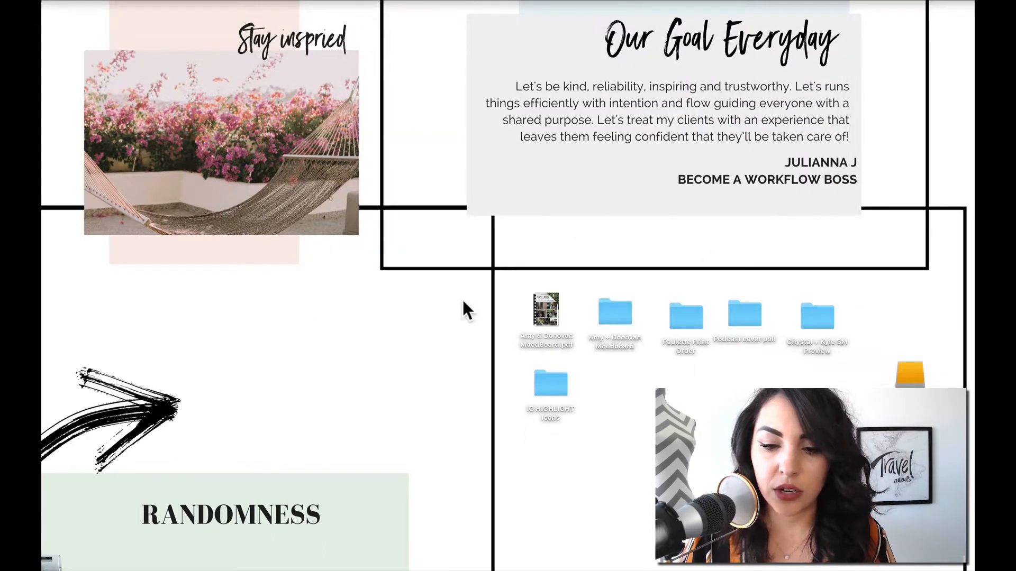
pyautogui.moveTo(678, 289)
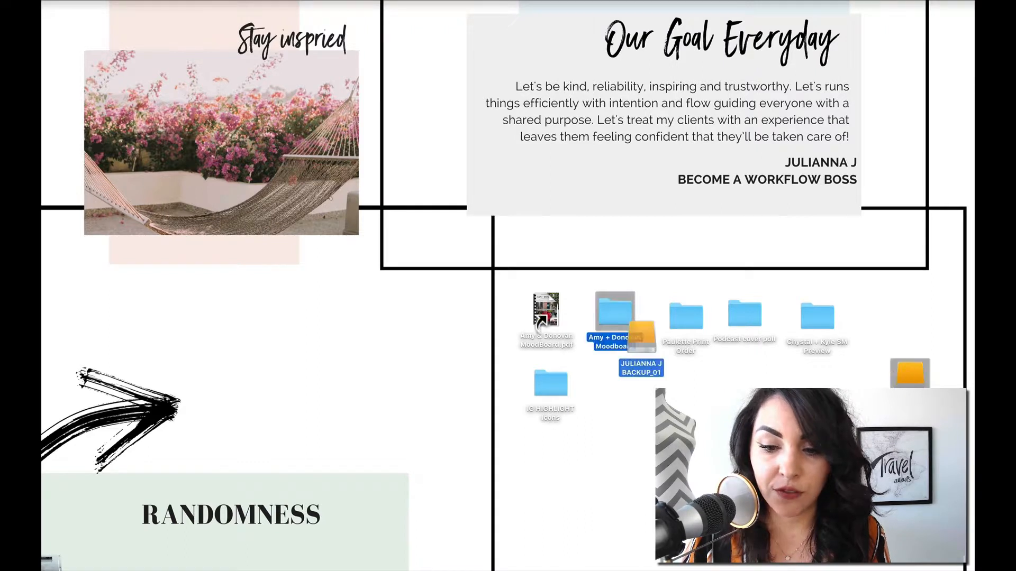
# Shift the backup drive left, clear the Amy & Donovan moodboard PDF and folders, and select IG HIGHLIGHT Icons
pyautogui.moveTo(641, 347); pyautogui.dragTo(219, 272)
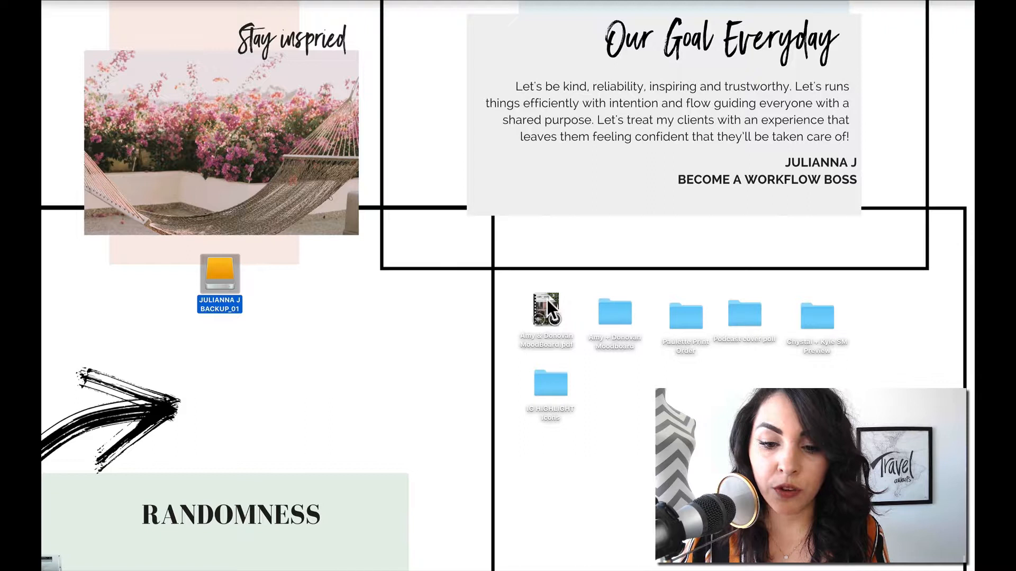
pyautogui.click(546, 314)
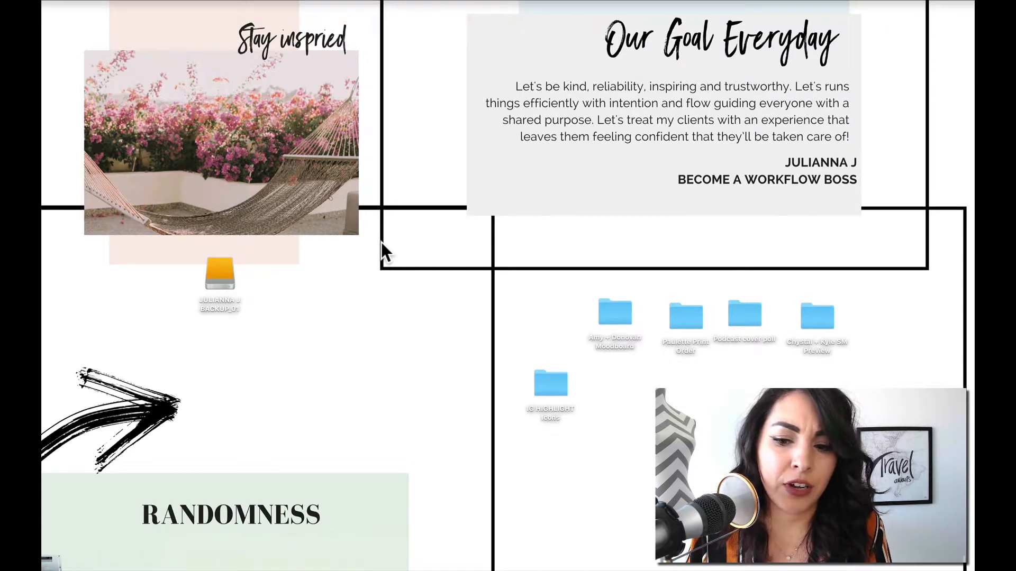
pyautogui.moveTo(603, 407)
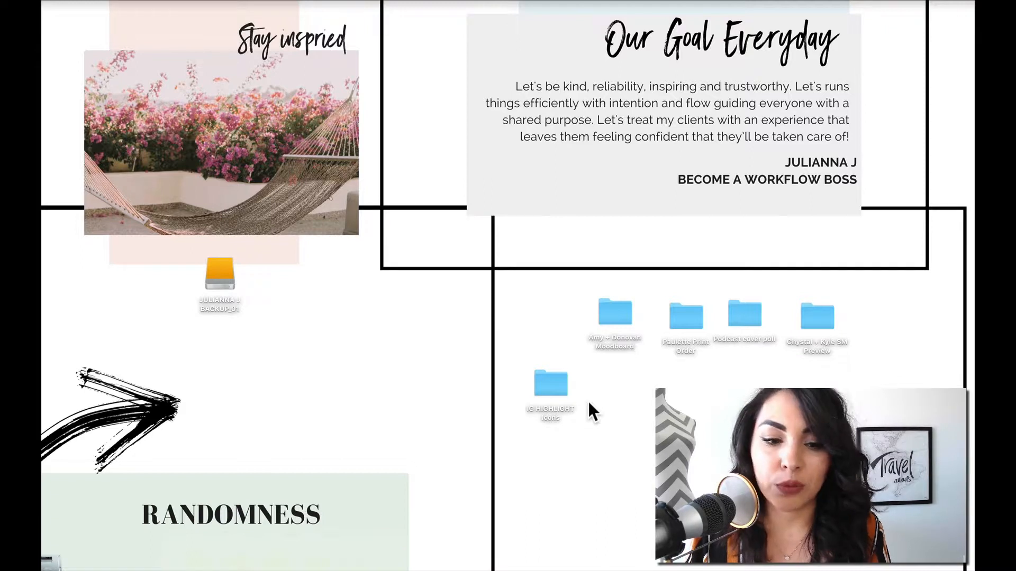
pyautogui.doubleClick(614, 320)
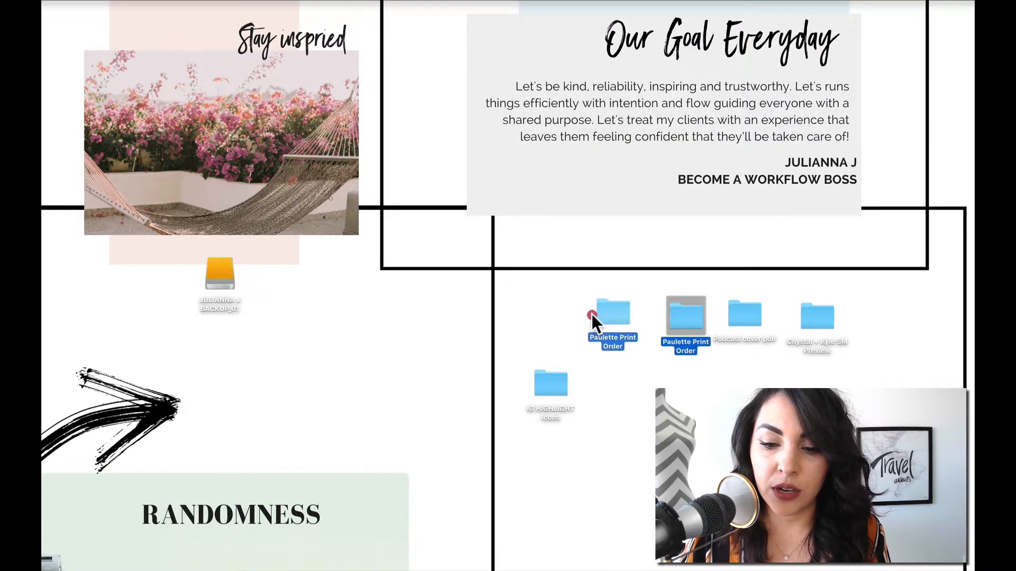
pyautogui.doubleClick(612, 313)
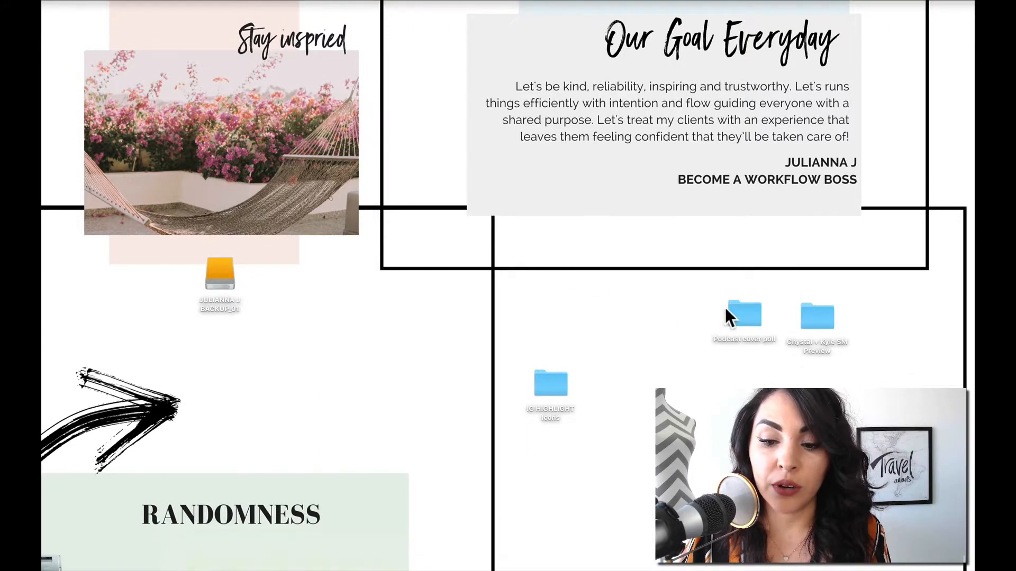
pyautogui.click(549, 385)
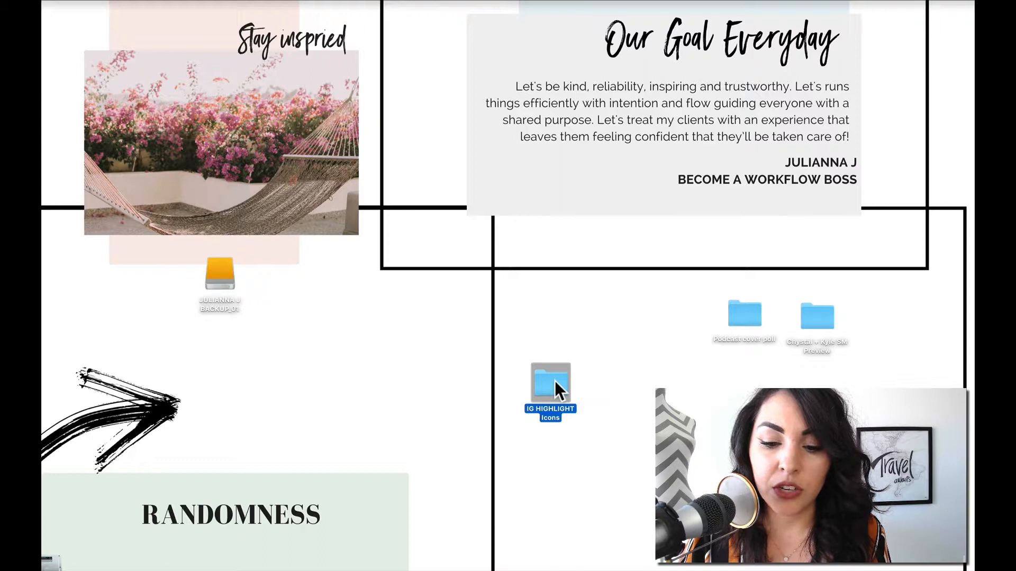
pyautogui.doubleClick(550, 382)
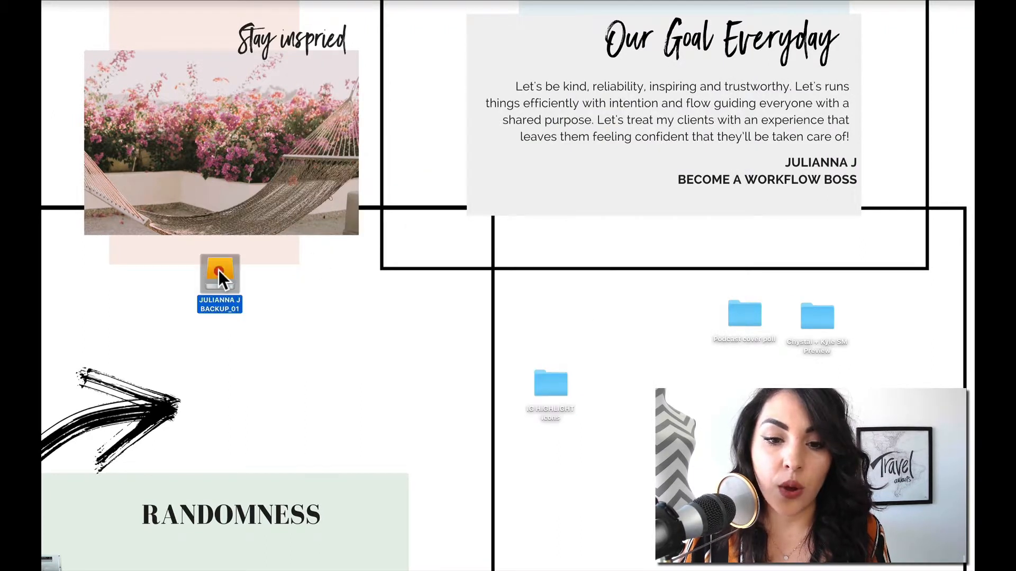
# File IG HIGHLIGHT Icons into the drive's GRAPHIC/MARKETING folder, then open Podcast cover poll
pyautogui.doubleClick(219, 272)
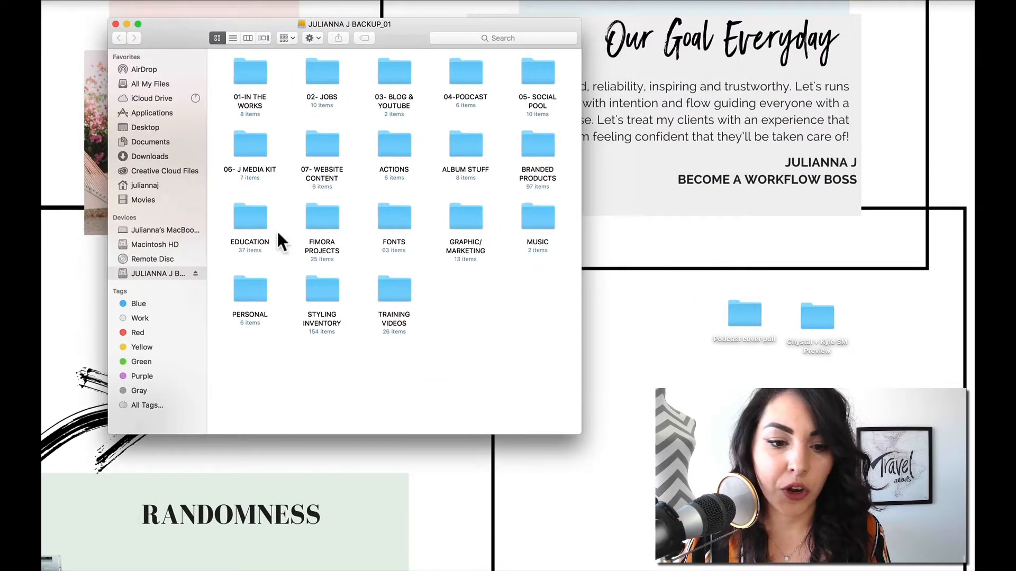
pyautogui.doubleClick(465, 216)
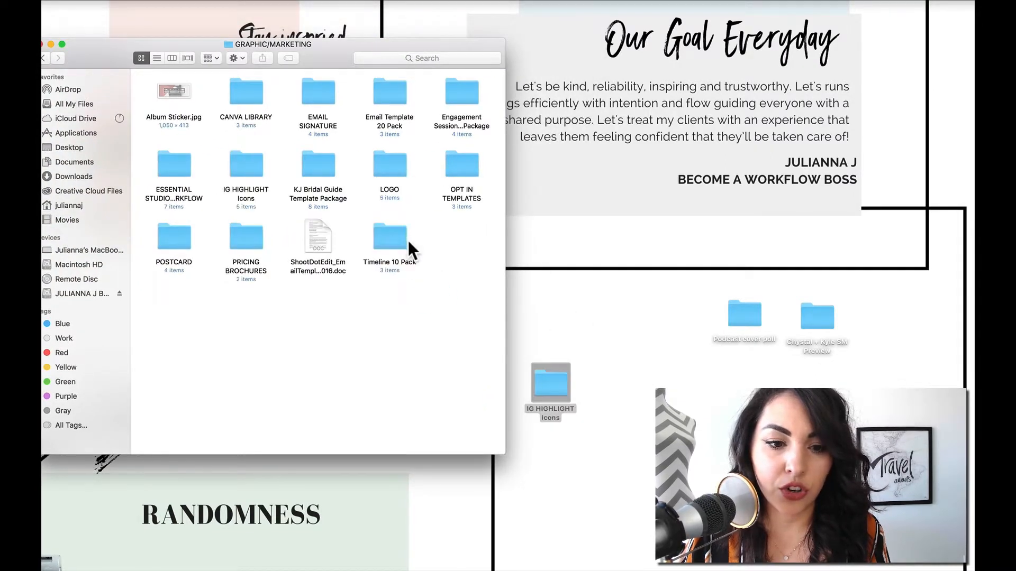
pyautogui.click(43, 44)
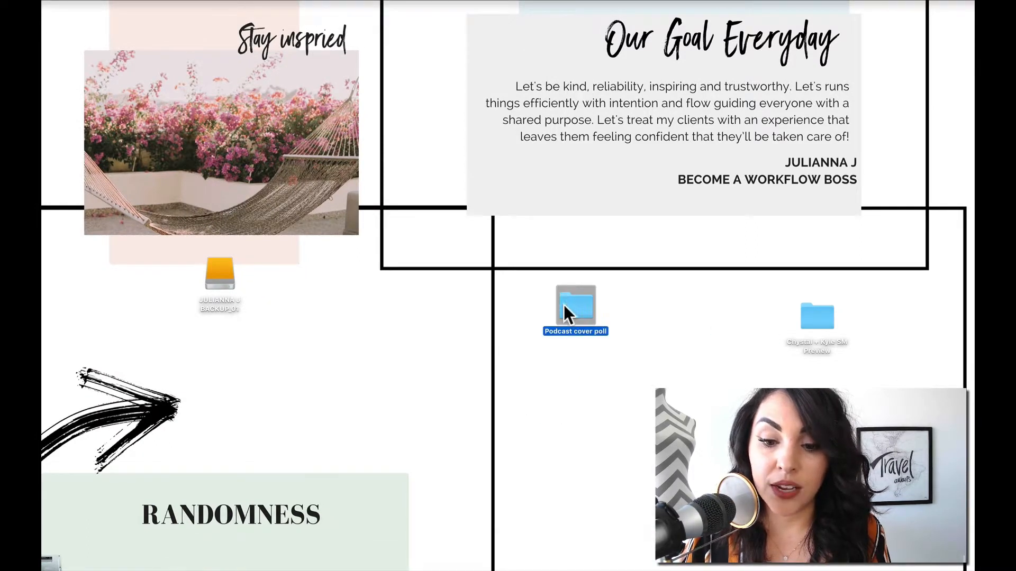
pyautogui.doubleClick(574, 308)
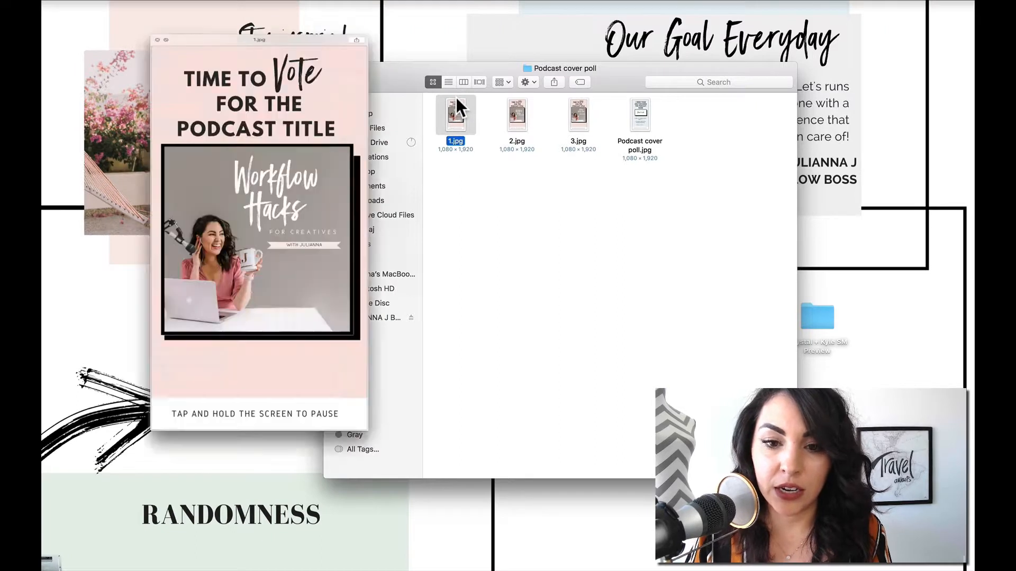
# Preview cover options 2.jpg and 3.jpg, then close, reopen and close the poll window
pyautogui.click(516, 115)
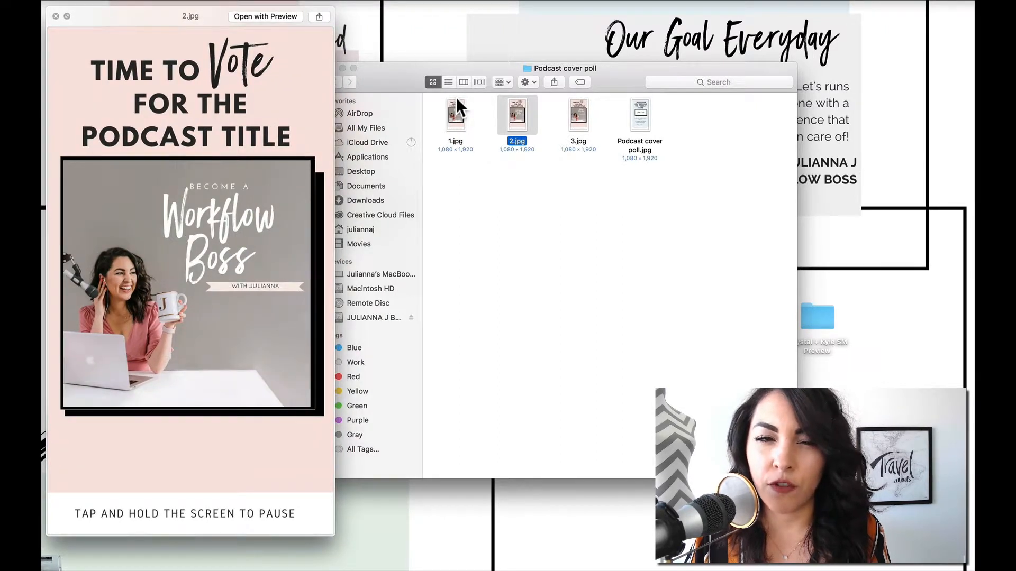
pyautogui.click(577, 115)
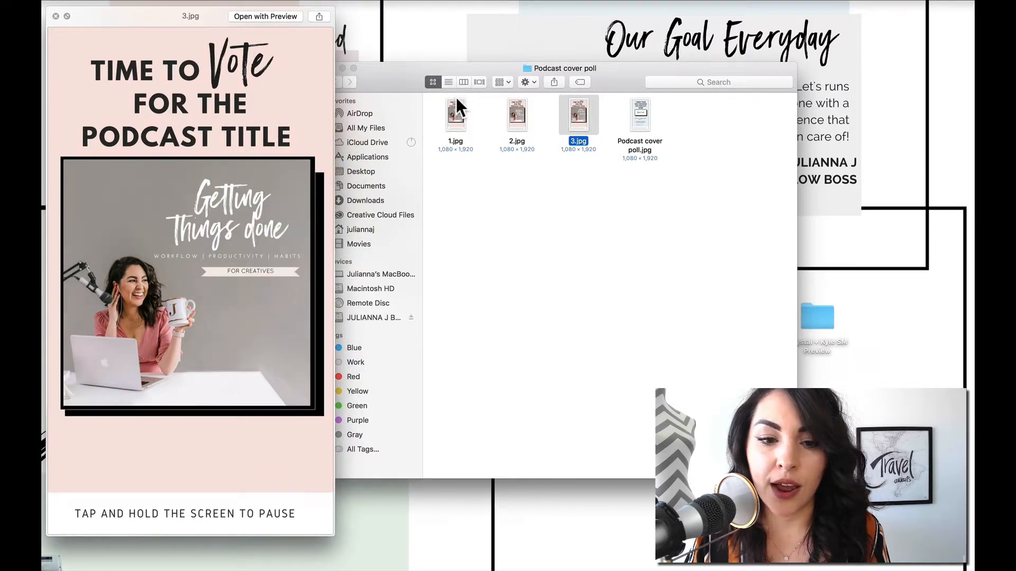
pyautogui.click(56, 15)
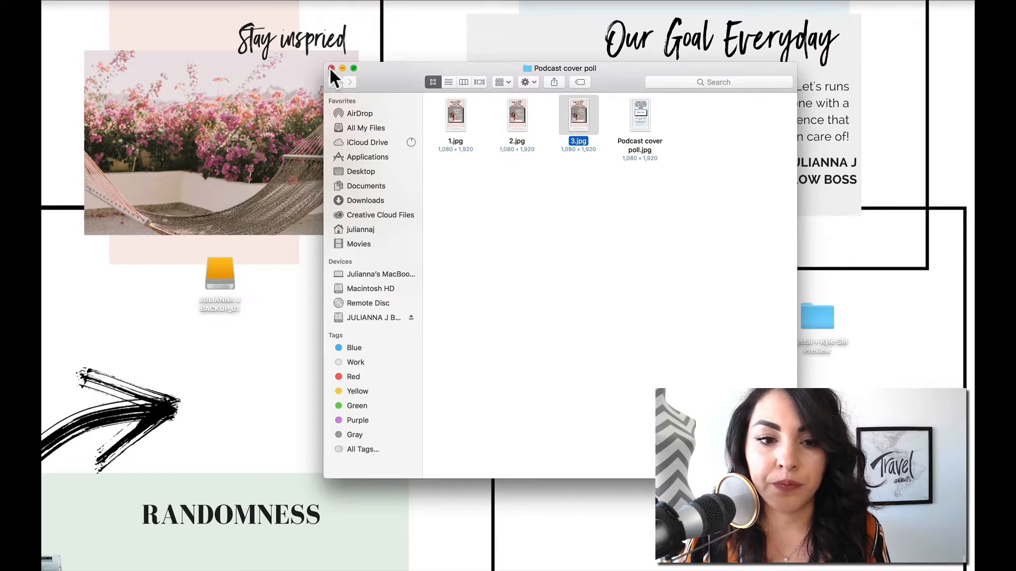
pyautogui.click(331, 69)
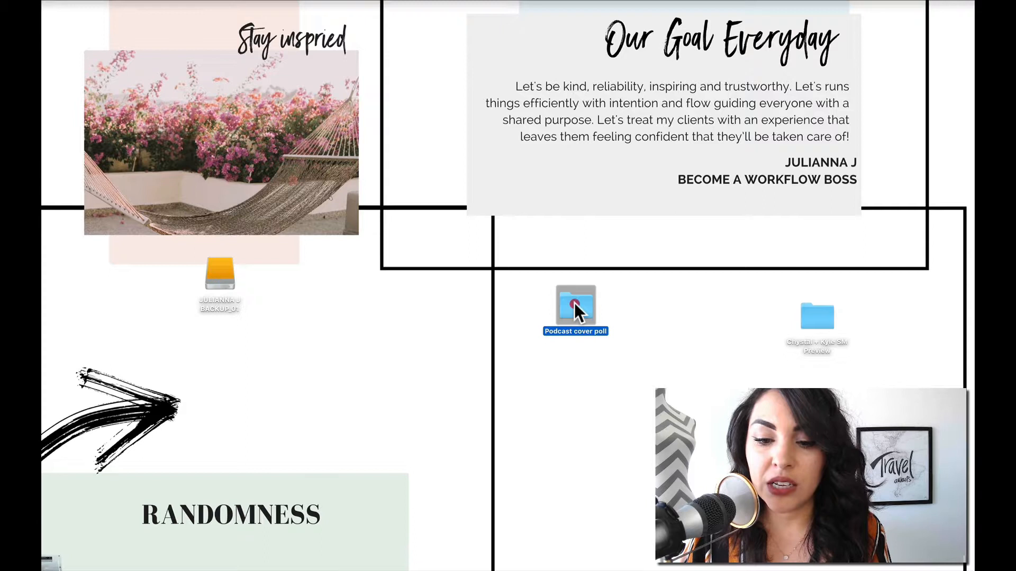
pyautogui.doubleClick(574, 307)
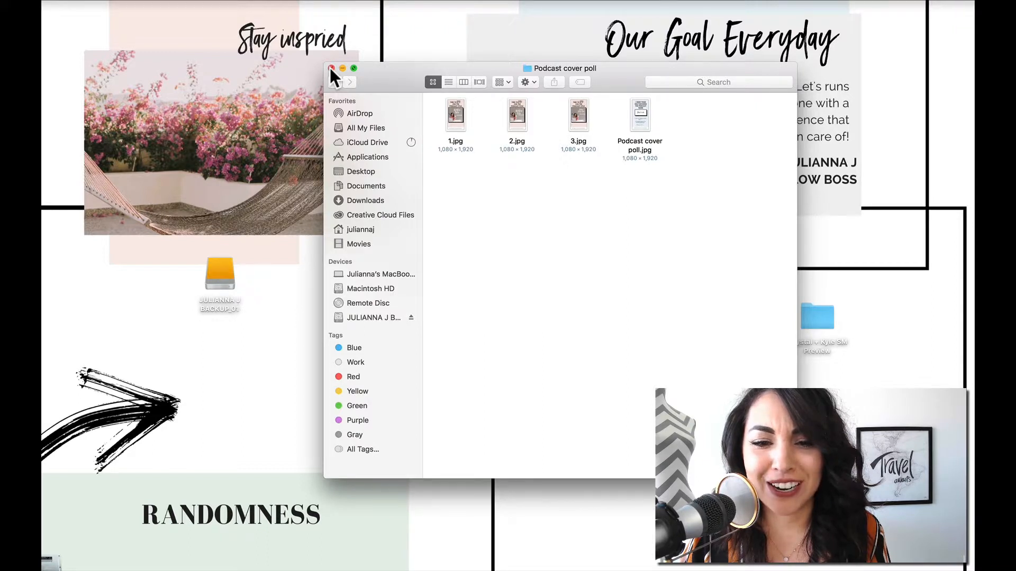
pyautogui.click(330, 69)
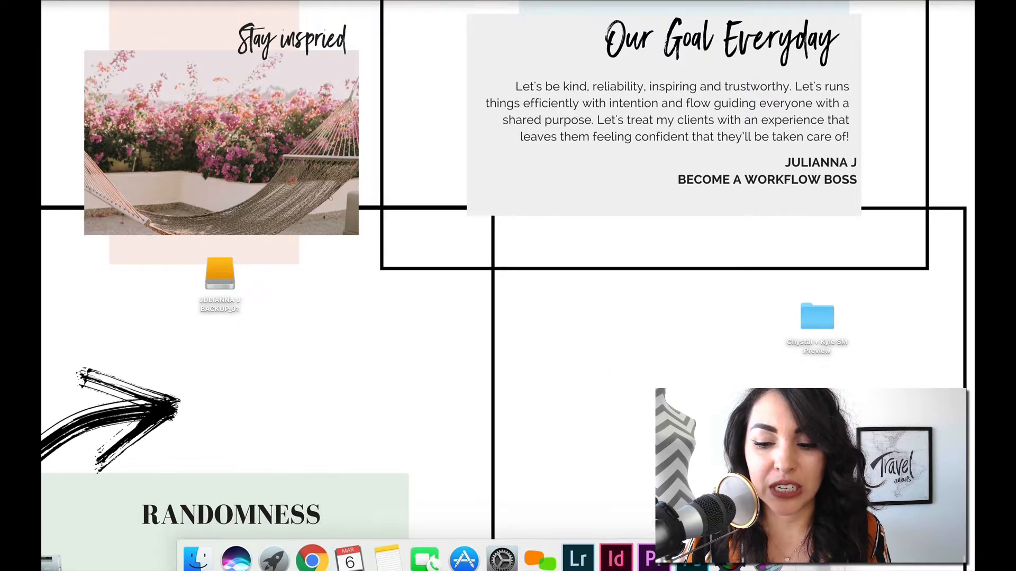
# Open the Chystal + Kyle SM Preview folder, then the backup drive's 05- SOCIAL POOL folder
pyautogui.doubleClick(817, 318)
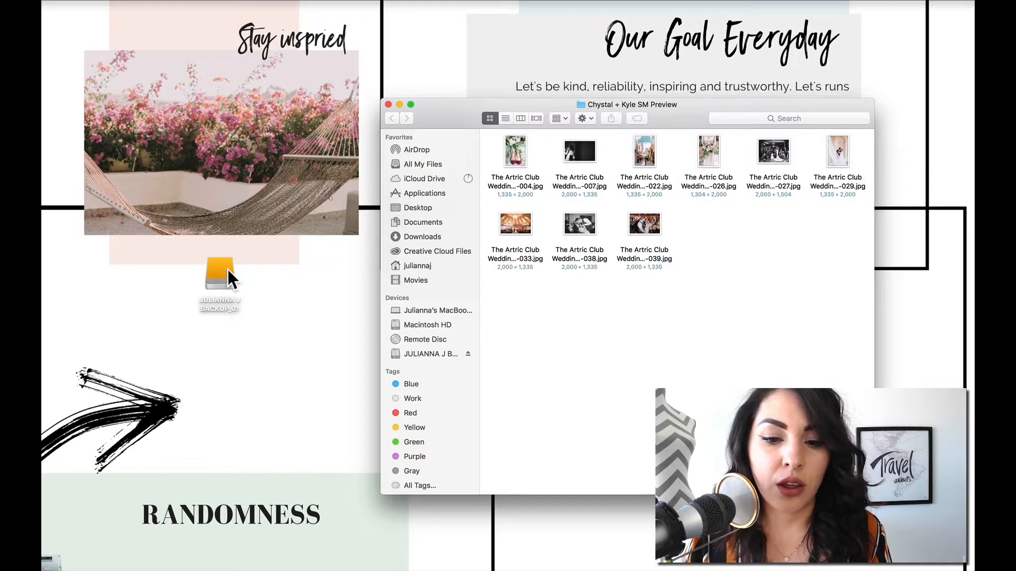
pyautogui.doubleClick(219, 272)
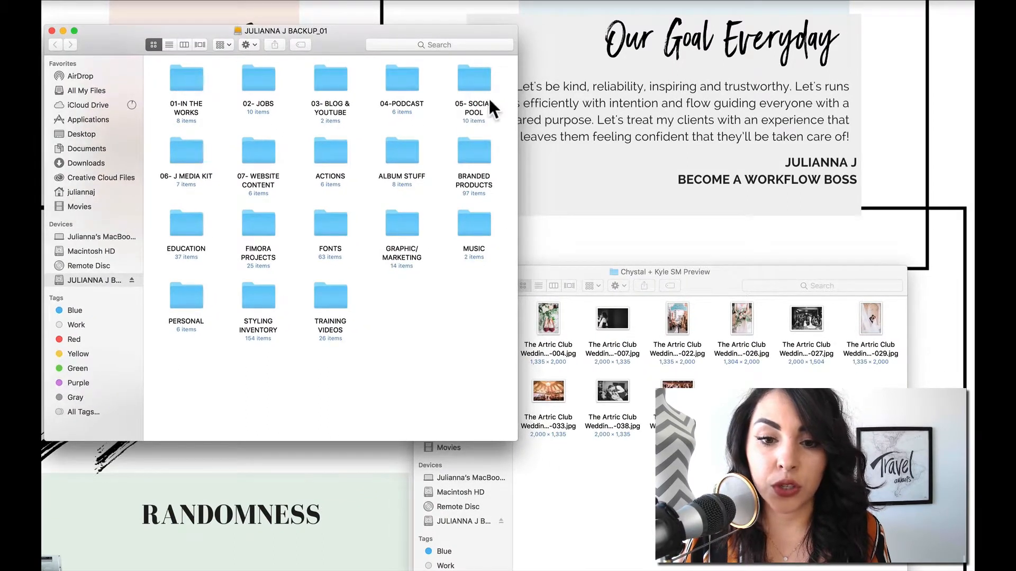
pyautogui.doubleClick(473, 87)
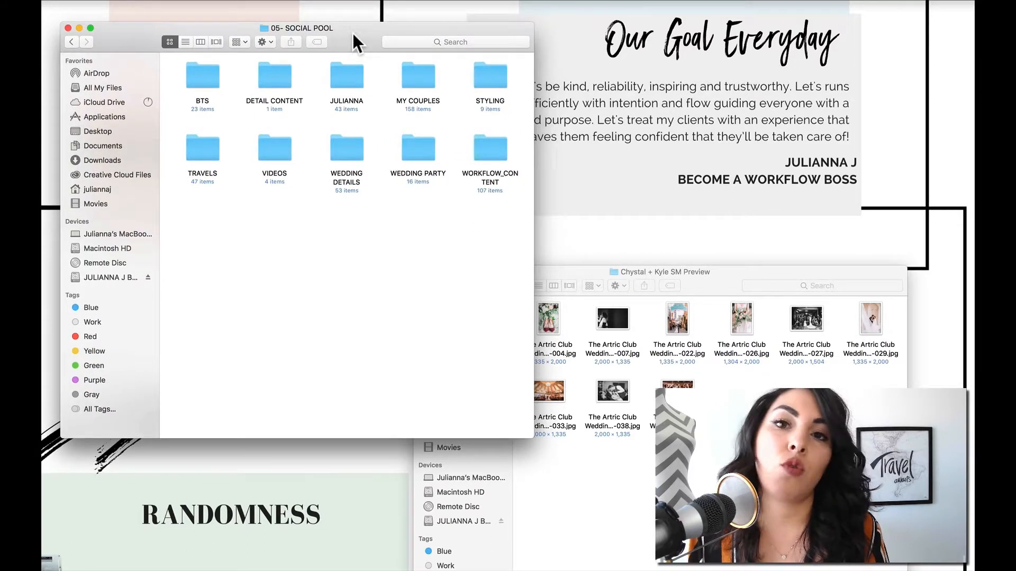
pyautogui.moveTo(206, 95)
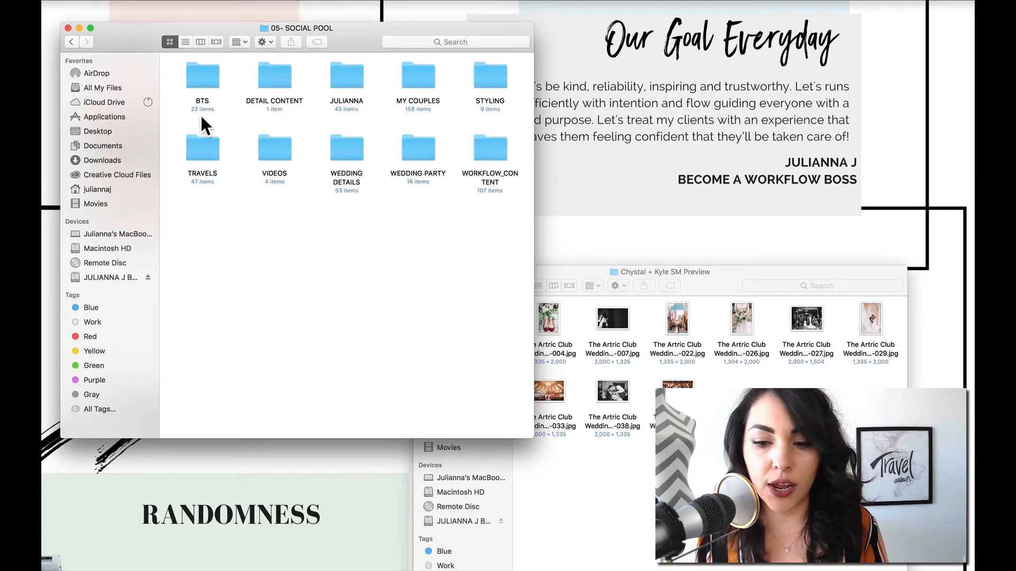
# Drag the wedding detail shot toward WEDDING DETAILS and check that folder's contents
pyautogui.moveTo(659, 271); pyautogui.dragTo(545, 255)
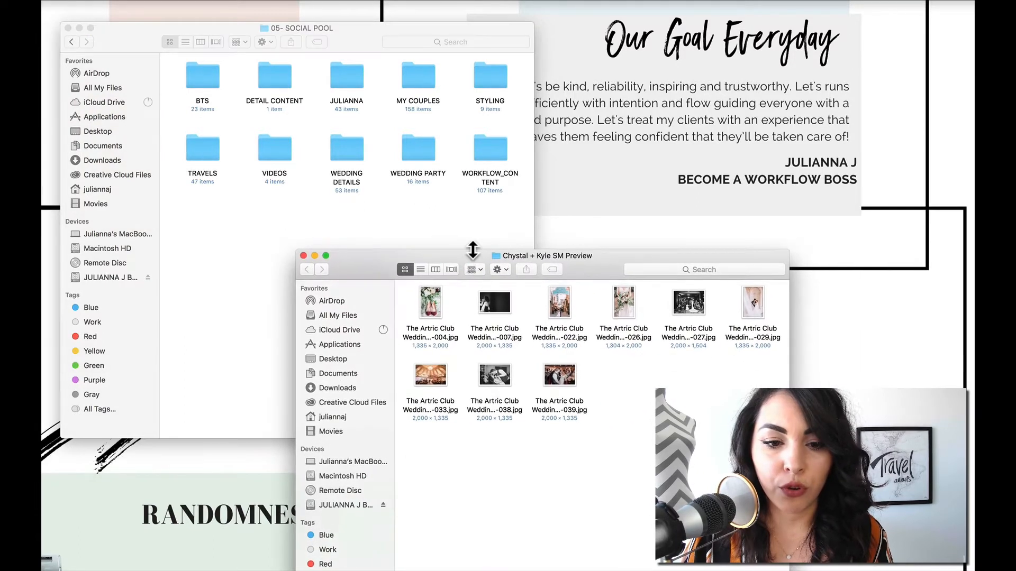
pyautogui.click(430, 302)
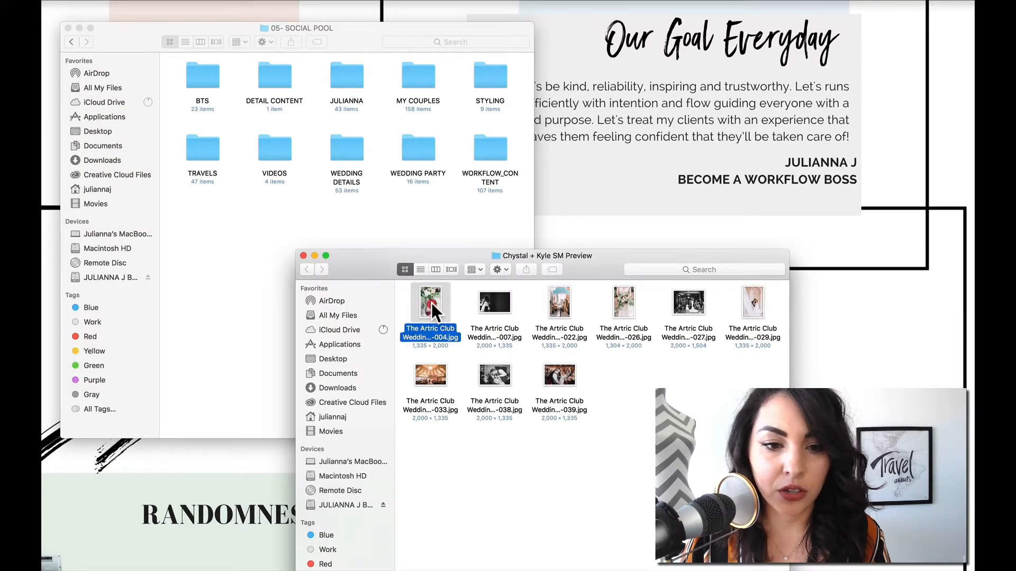
pyautogui.moveTo(430, 301); pyautogui.dragTo(259, 123)
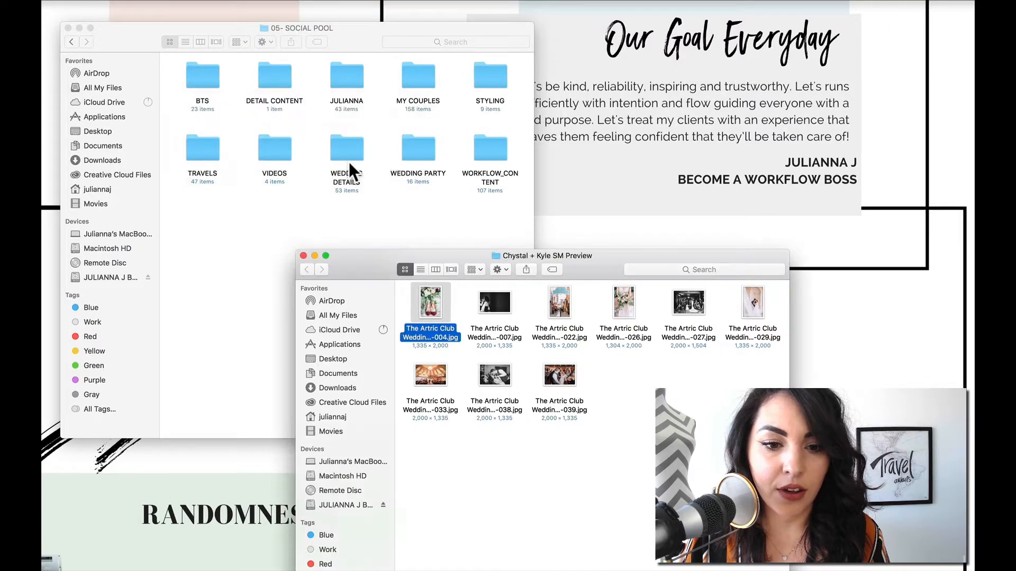
pyautogui.doubleClick(346, 150)
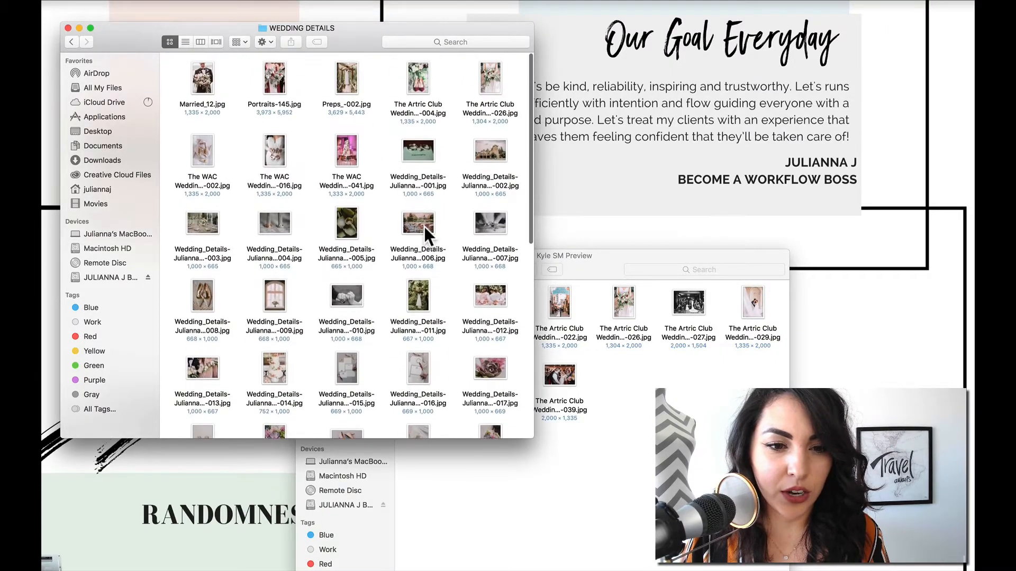
pyautogui.click(71, 42)
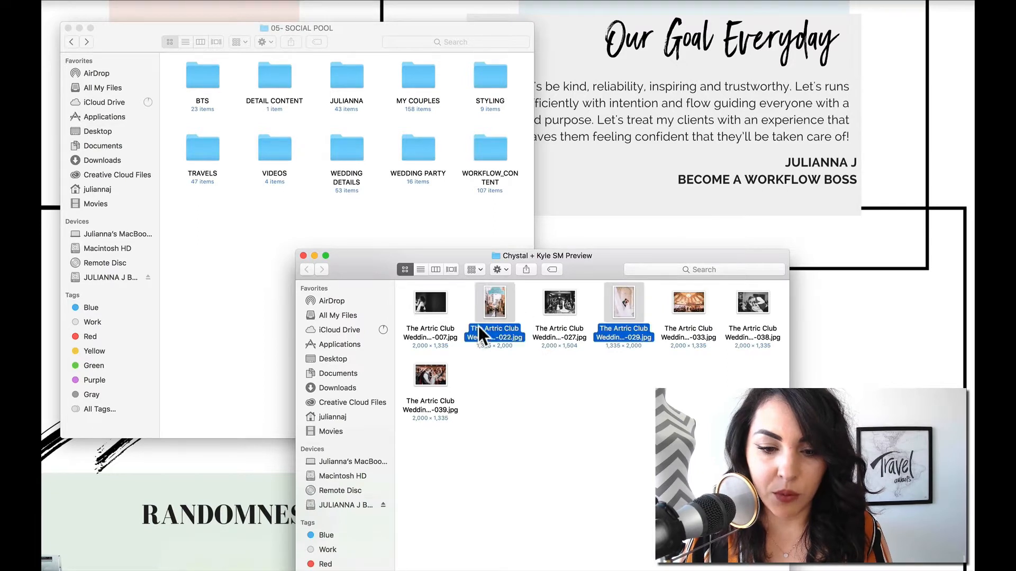
# Drop the two couple photos into MY COUPLES, keeping existing copies at the duplicate prompt
pyautogui.moveTo(494, 302); pyautogui.dragTo(451, 116)
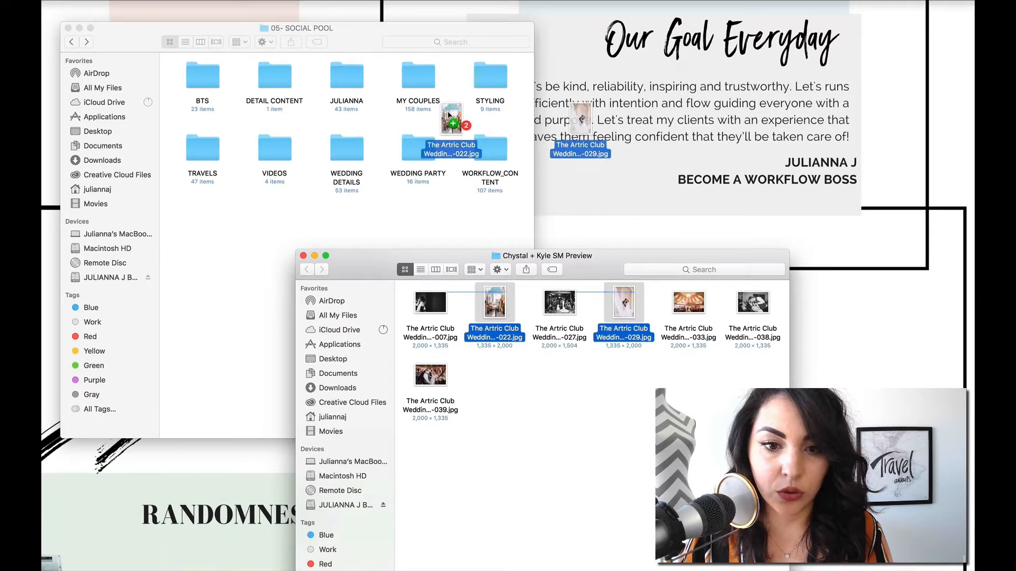
pyautogui.click(450, 116)
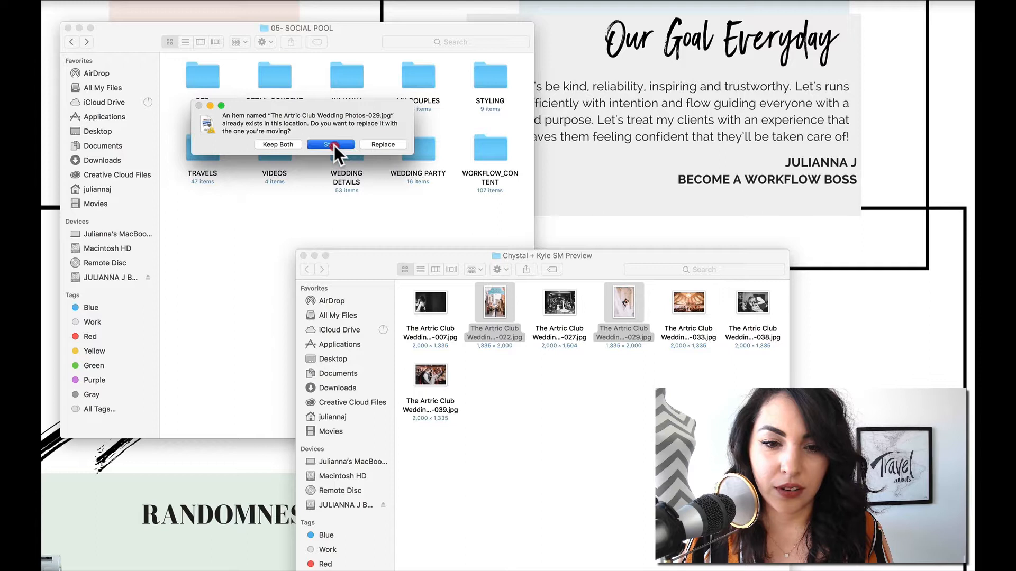
pyautogui.click(331, 144)
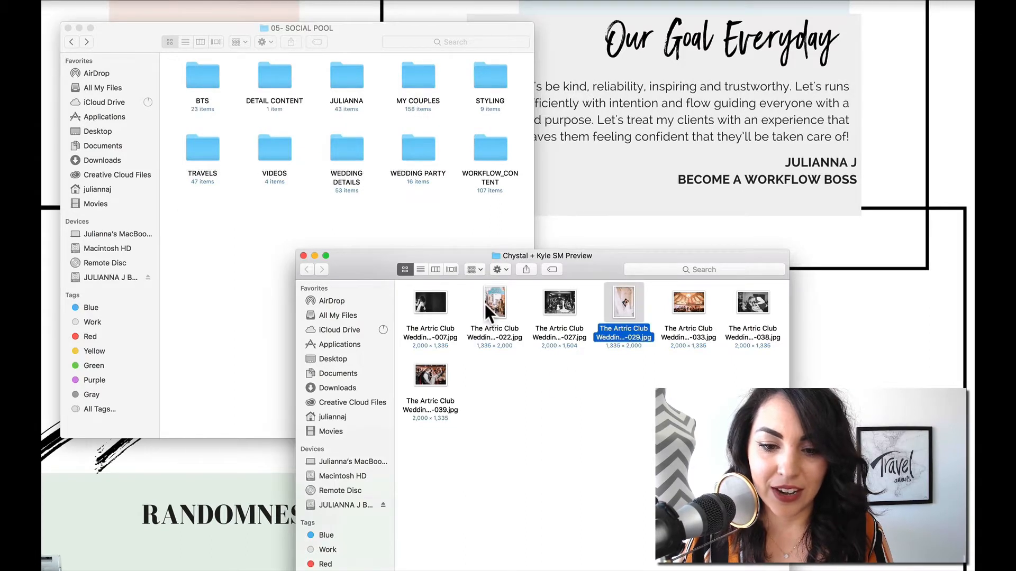
pyautogui.click(493, 302)
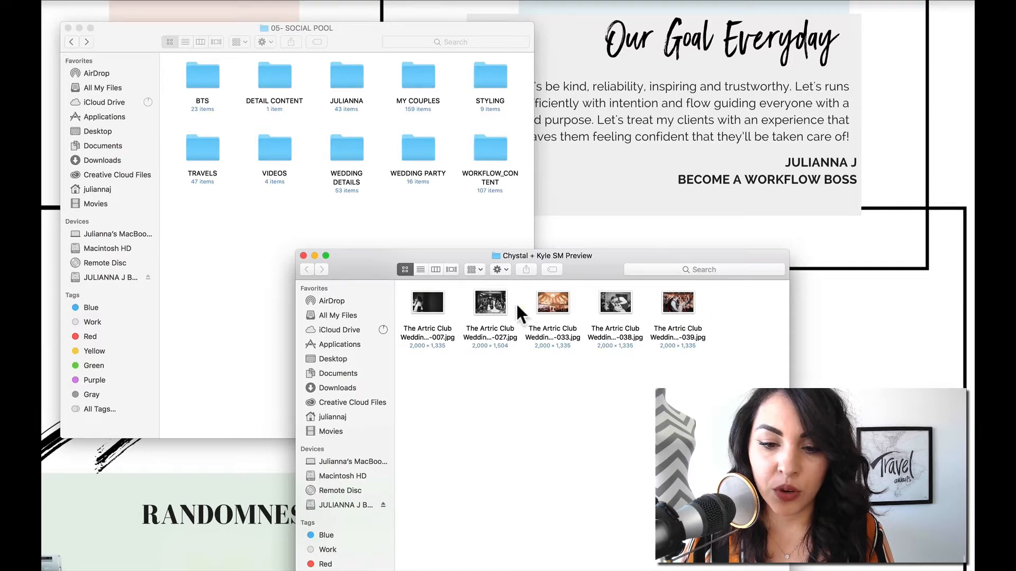
pyautogui.moveTo(409, 309)
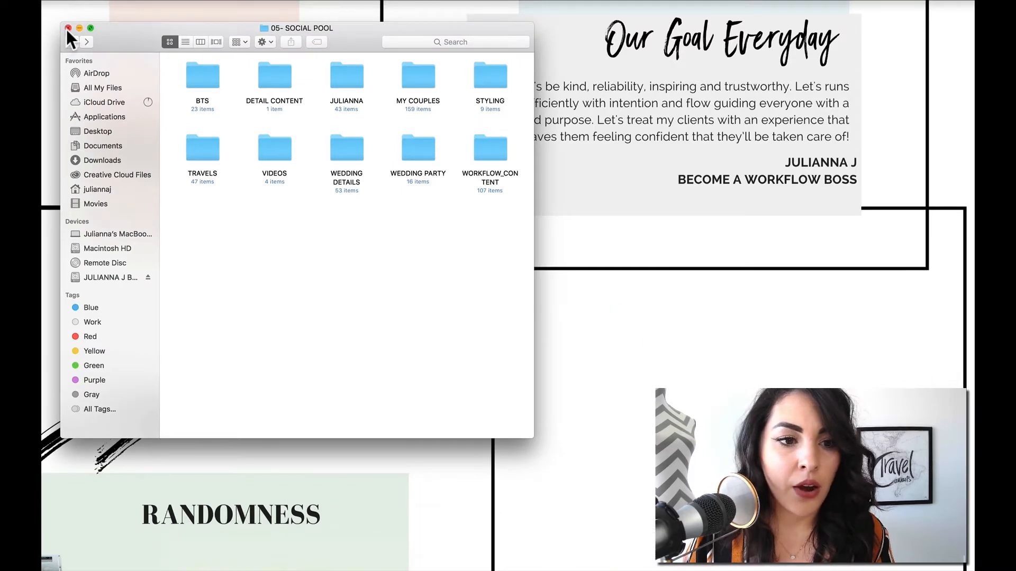
# Close the 05- SOCIAL POOL window and move the backup drive icon across the desktop
pyautogui.click(67, 28)
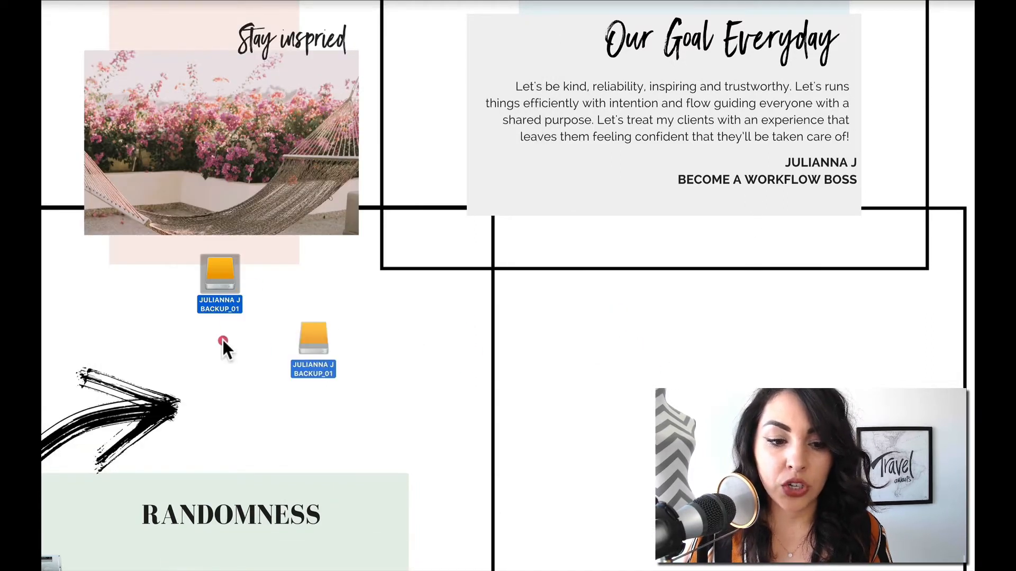
pyautogui.moveTo(312, 340); pyautogui.dragTo(512, 298)
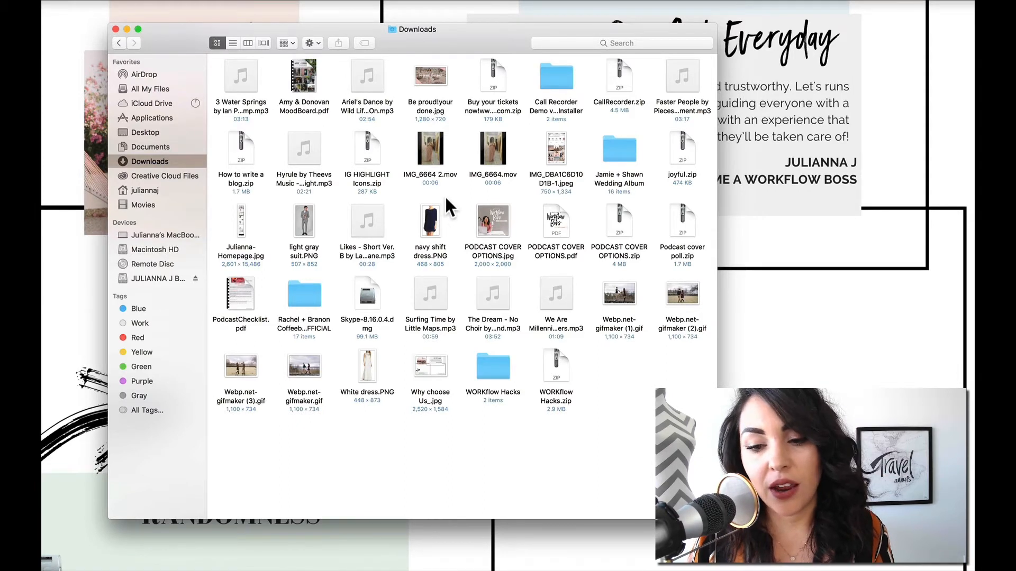
pyautogui.moveTo(518, 366)
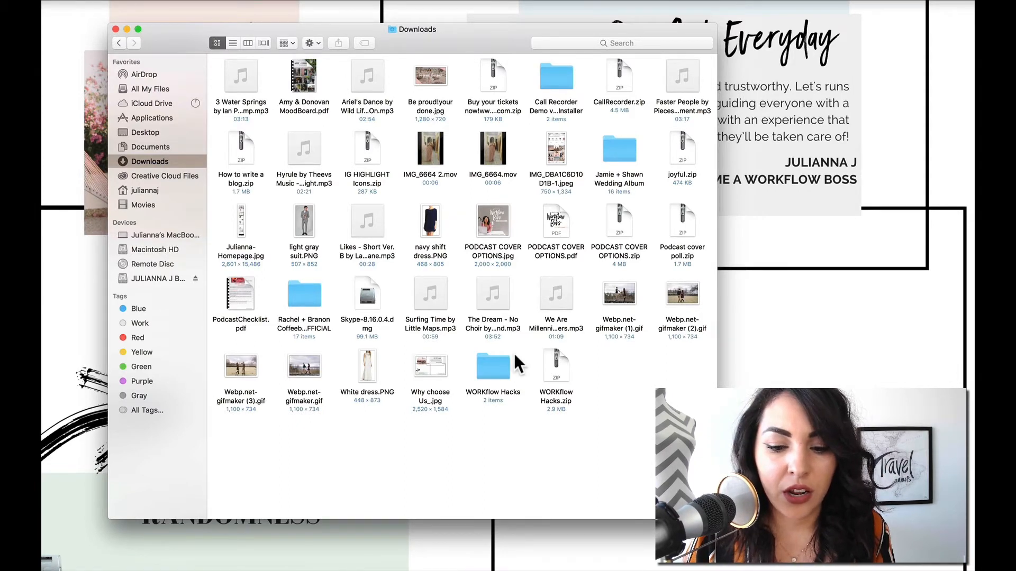
# Peek inside WORKflow Hacks, then move all Downloads contents to the Trash and close Downloads
pyautogui.doubleClick(493, 368)
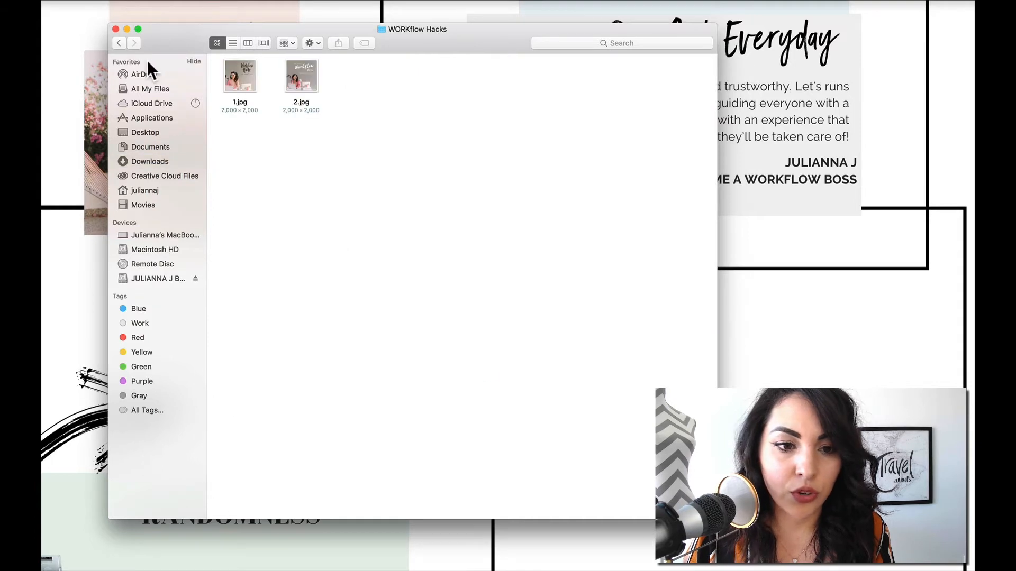
pyautogui.click(150, 162)
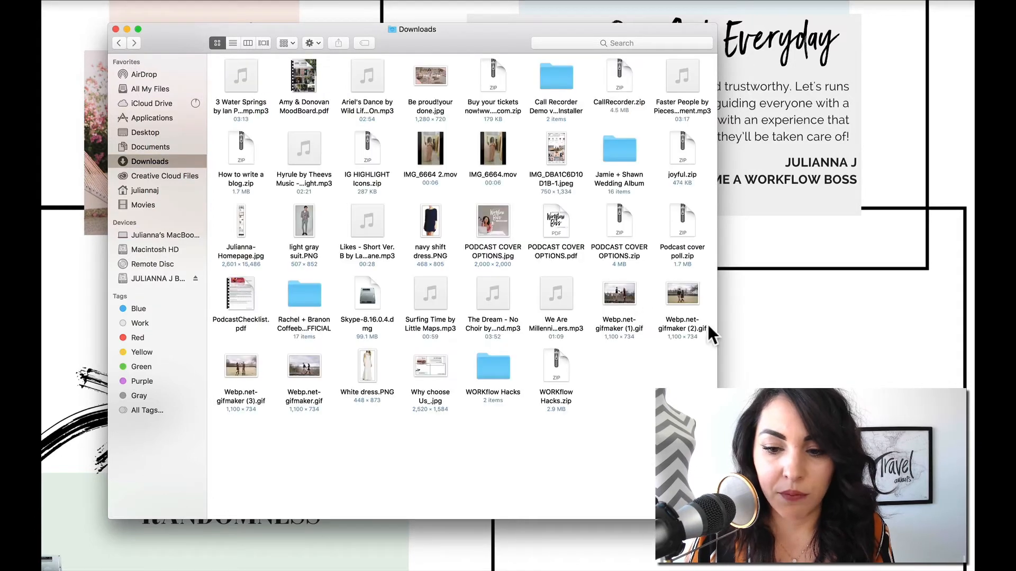
pyautogui.moveTo(641, 343)
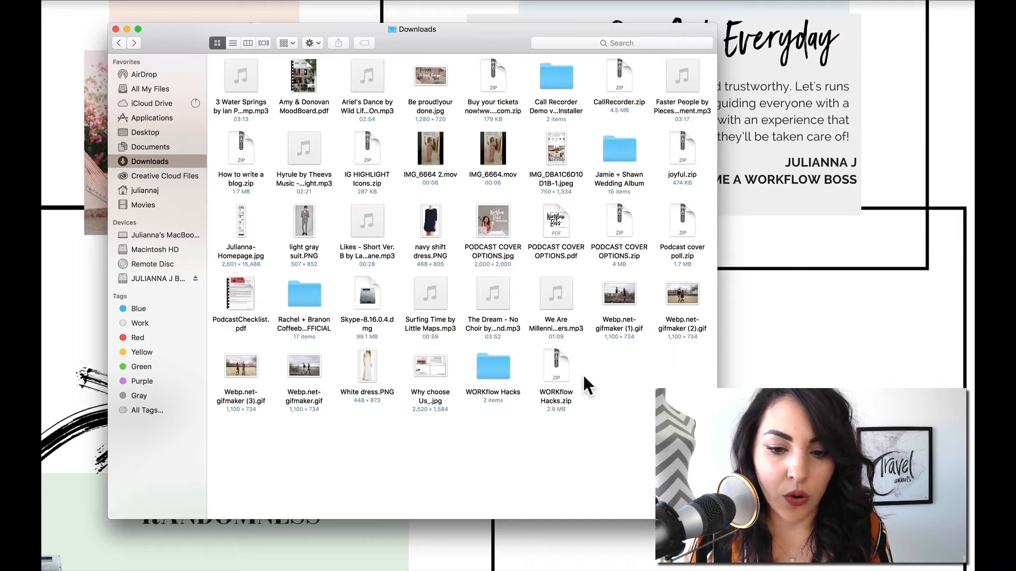
pyautogui.moveTo(285, 298)
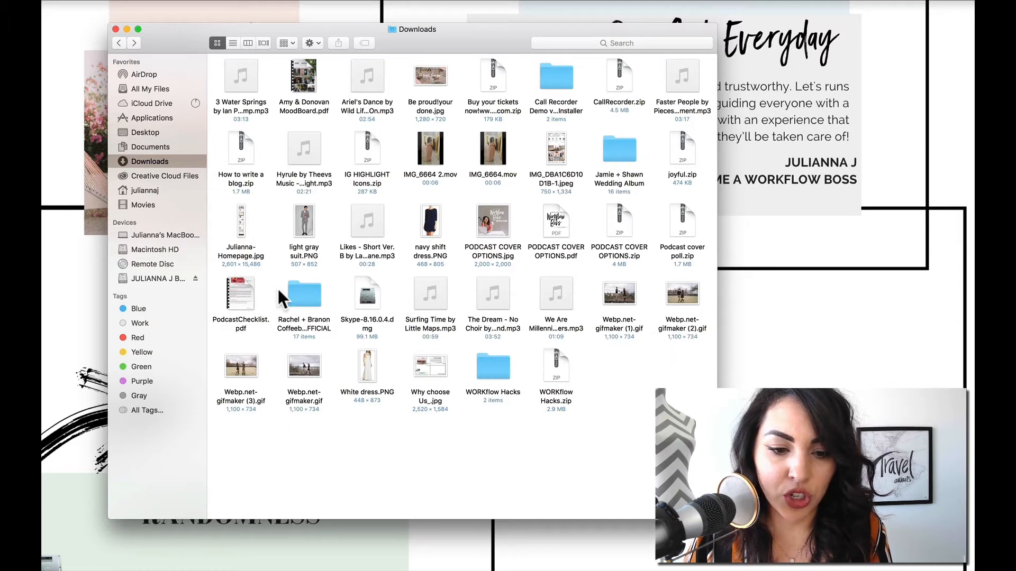
pyautogui.moveTo(661, 246)
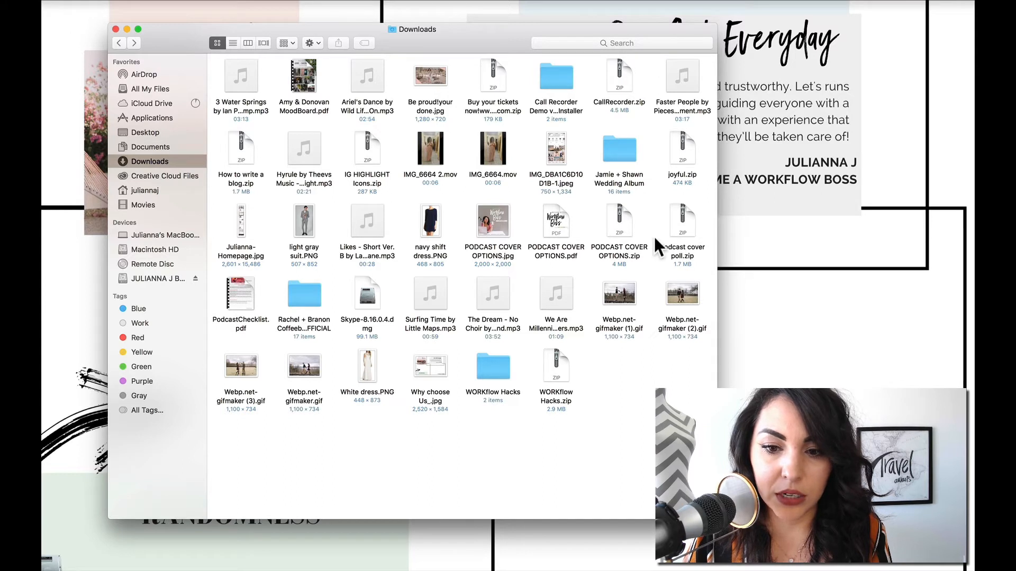
pyautogui.click(240, 75)
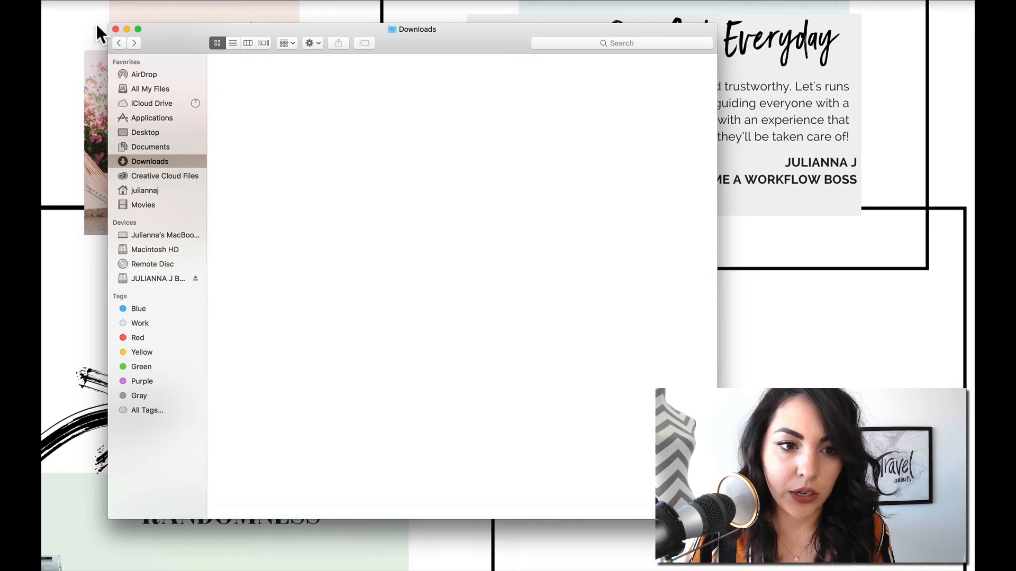
pyautogui.click(116, 29)
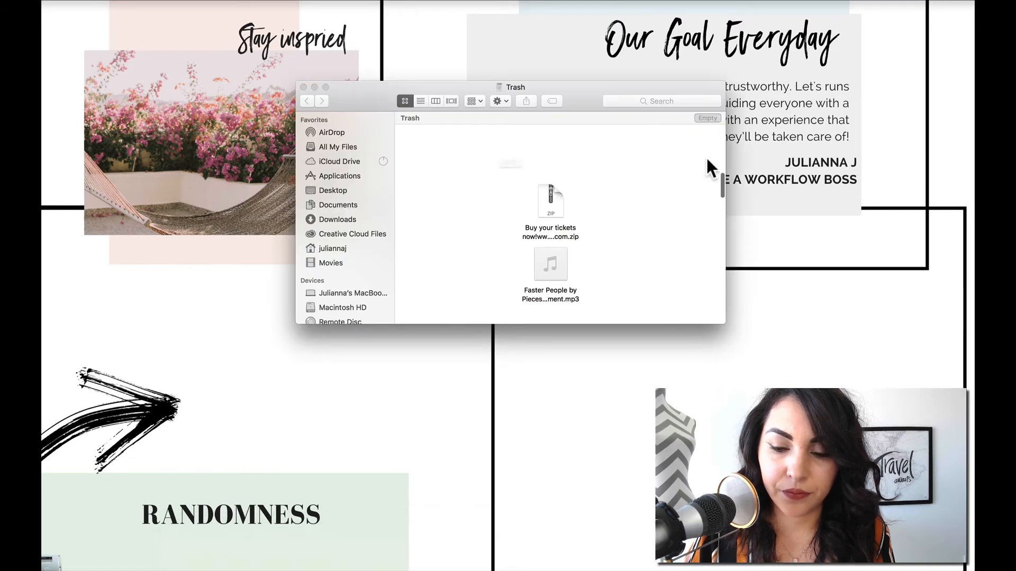
# Close the Trash window to reveal the clean desktop
pyautogui.click(314, 87)
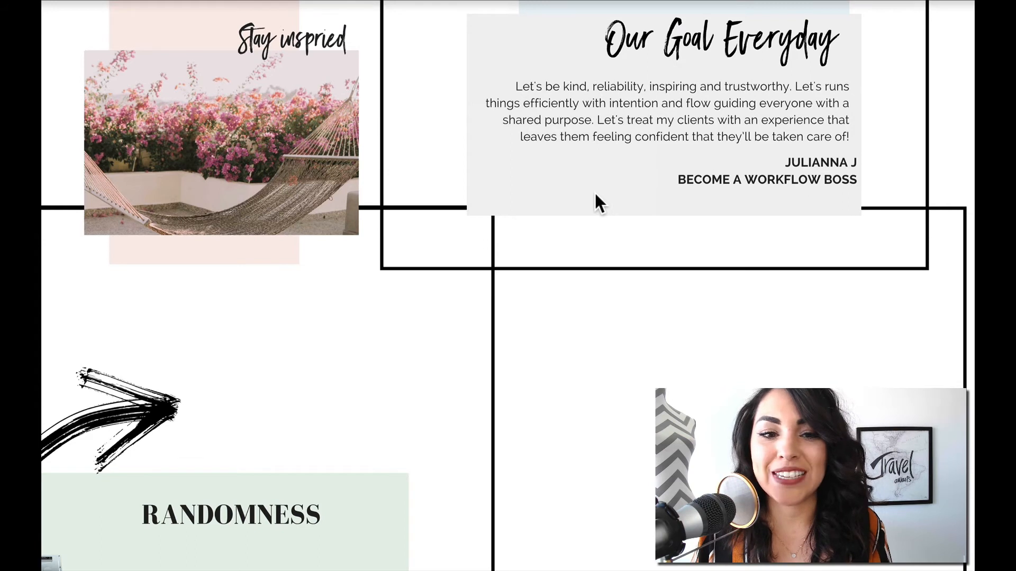
pyautogui.moveTo(490, 242)
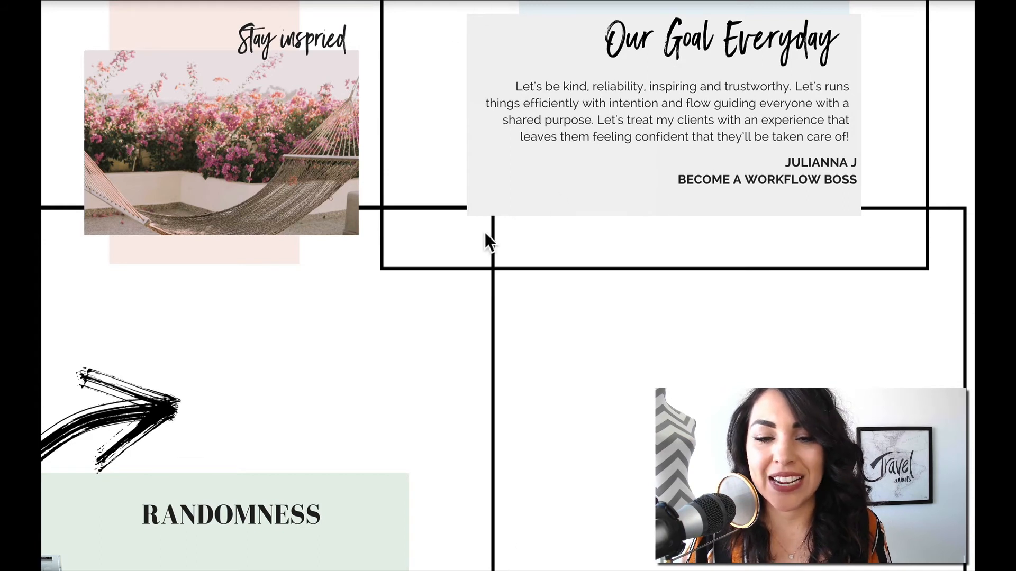